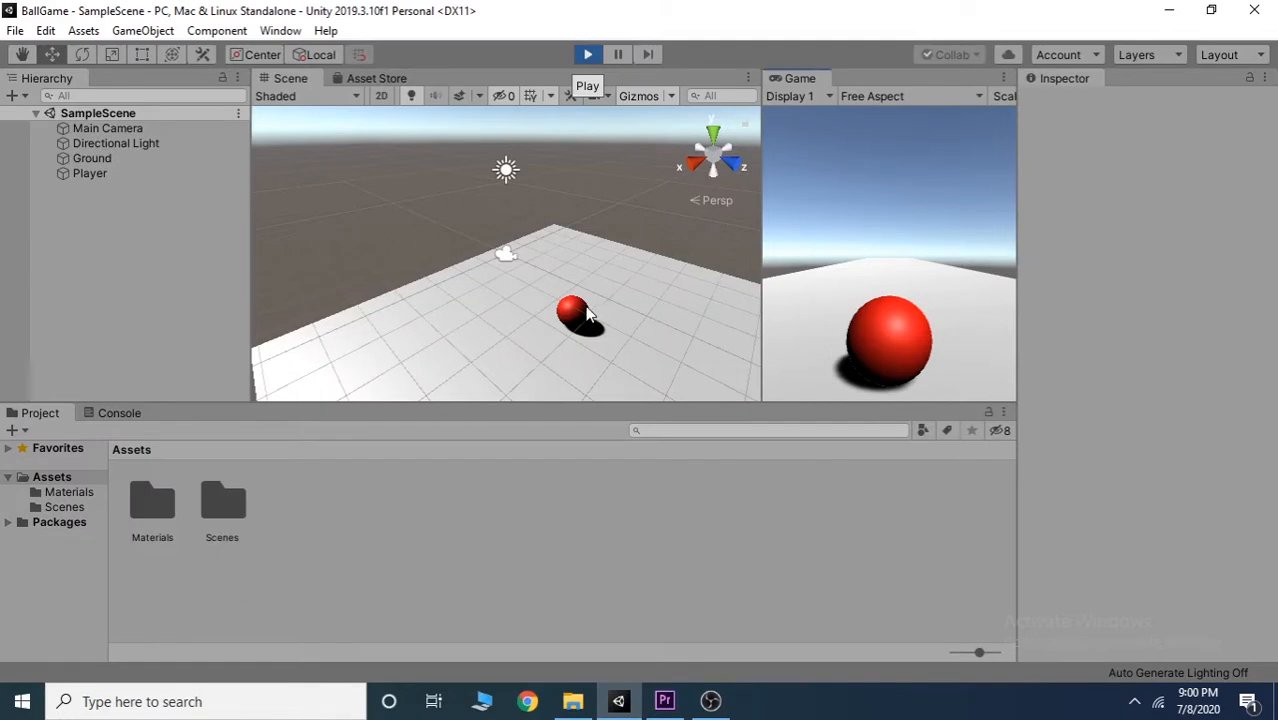
mouse_move(578, 318)
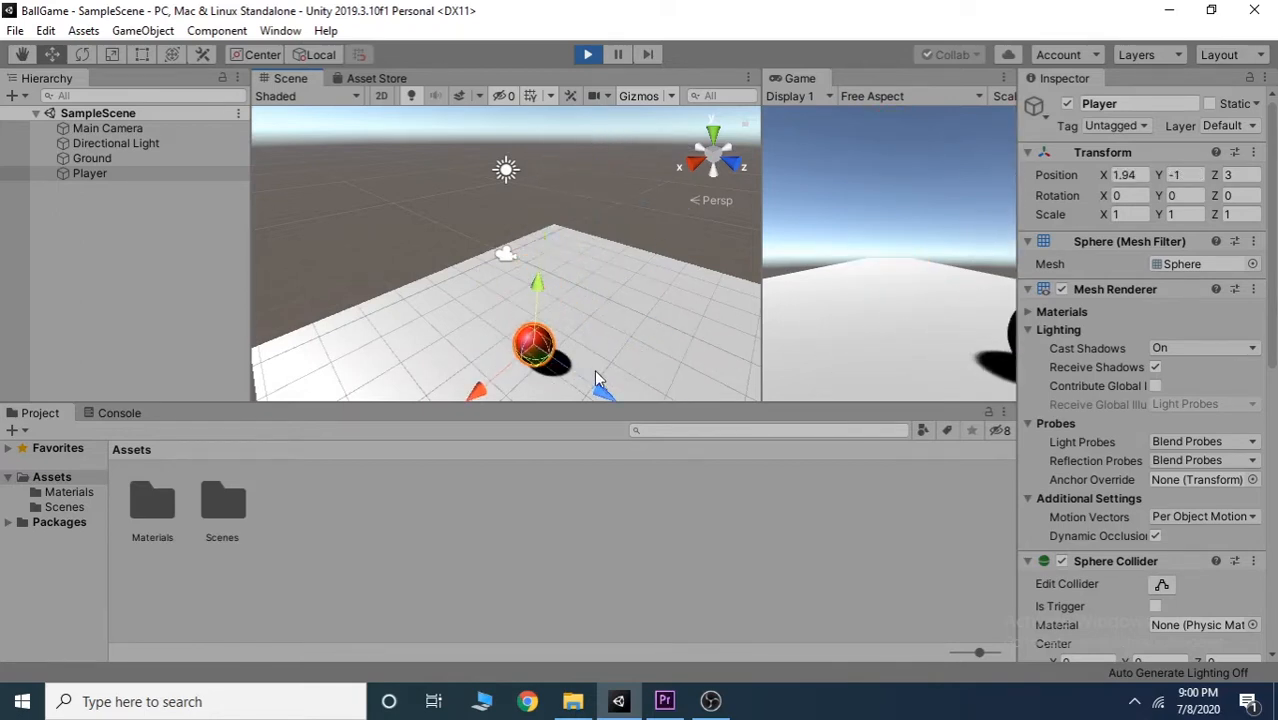
Step: Stop the BallGame test play so the Player ball scene returns to edit mode
click(587, 54)
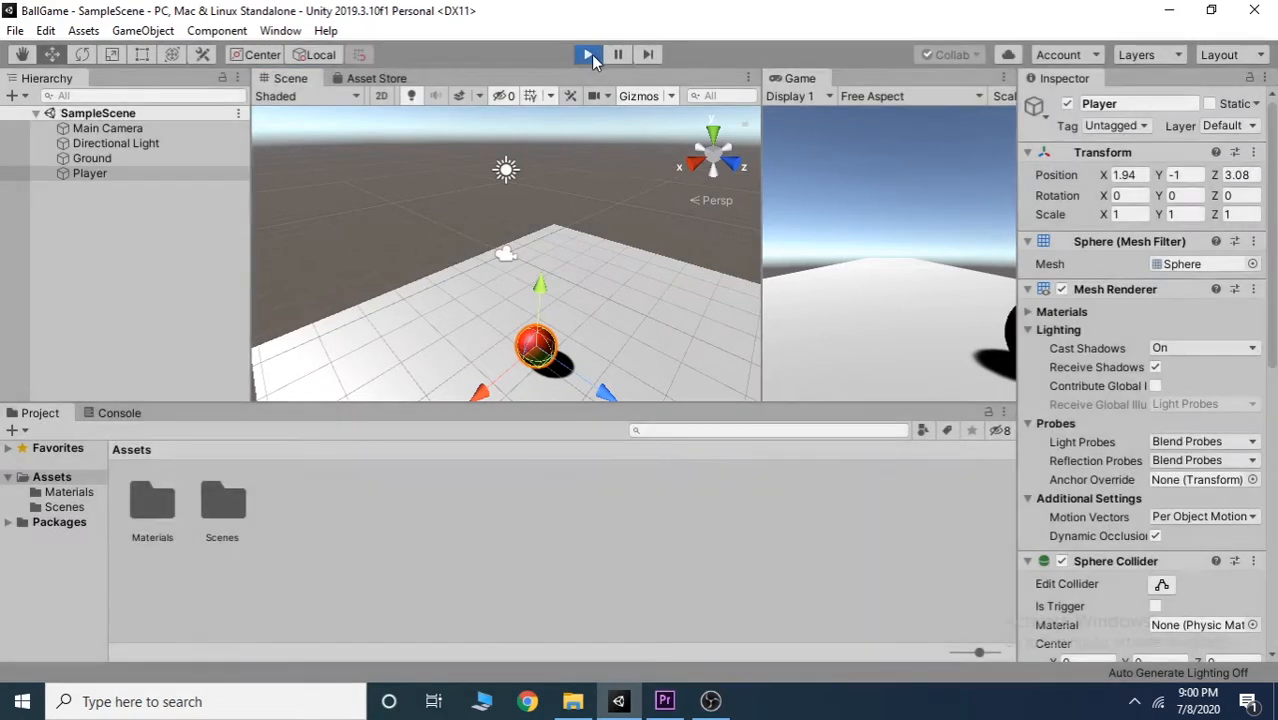
click(586, 54)
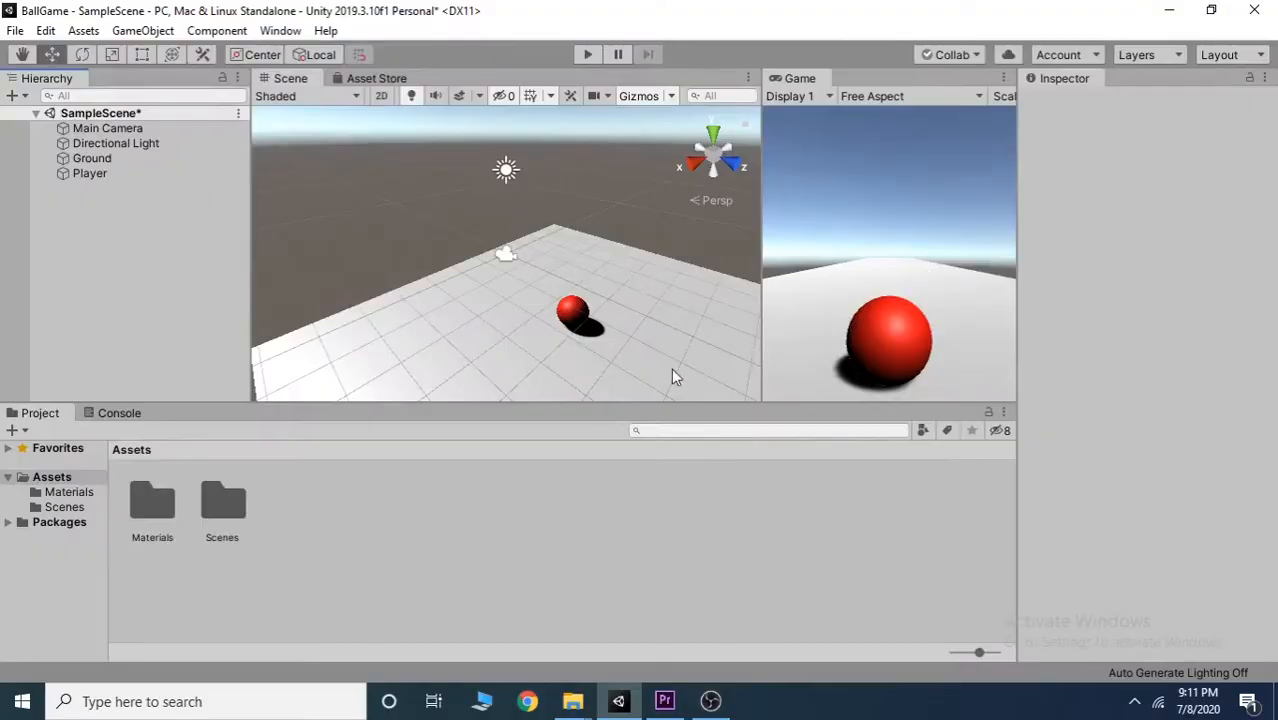
mouse_move(525, 343)
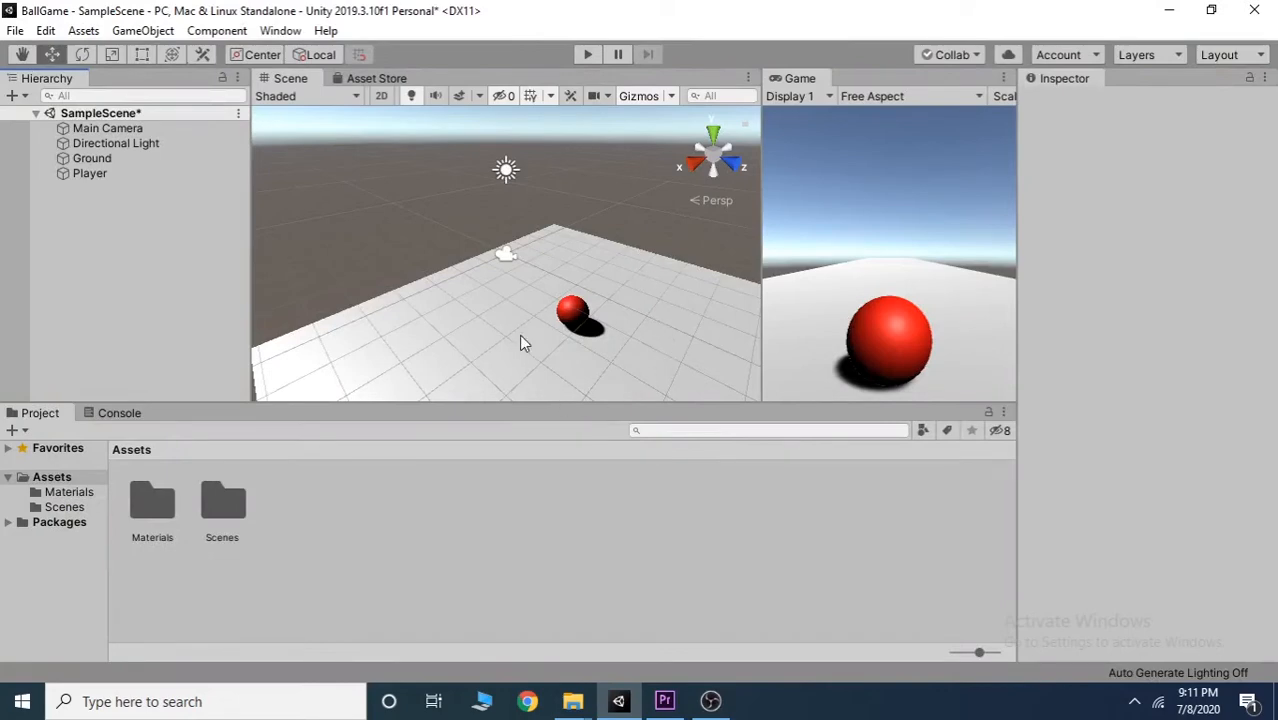
mouse_move(159, 281)
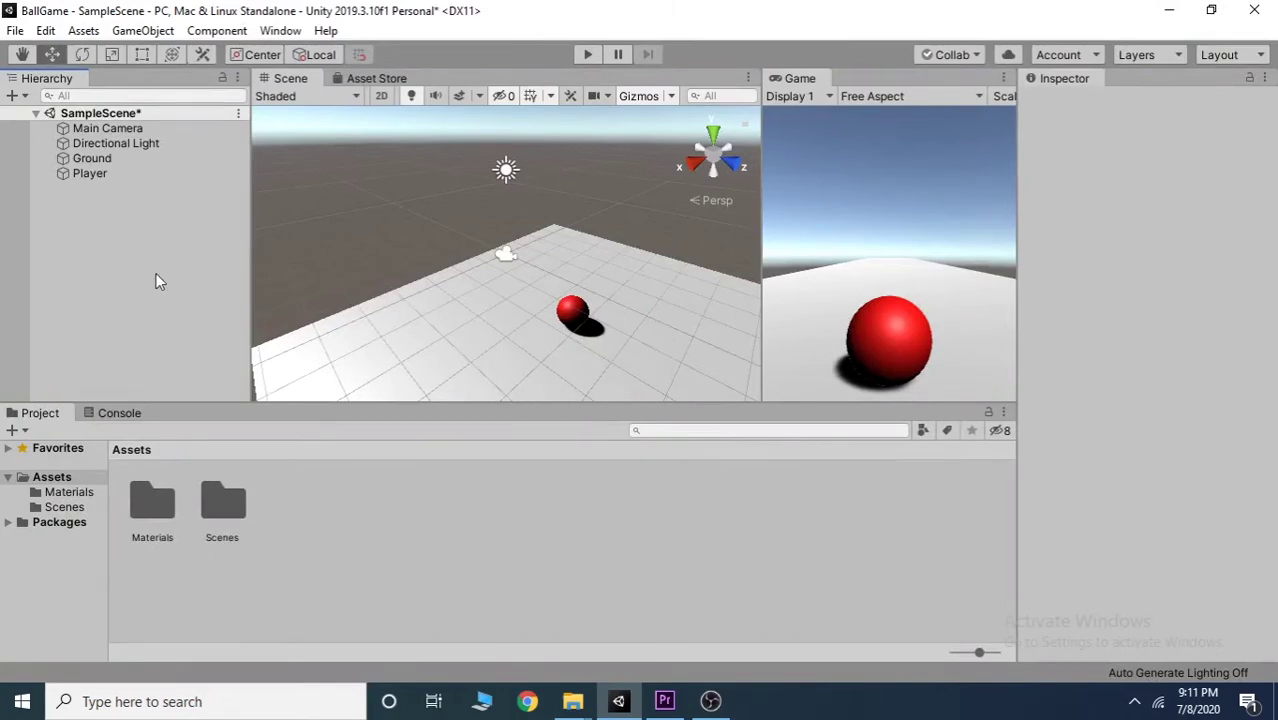
Step: Start a new script component named PlayerMovement on the Player sphere via Add Component
click(90, 173)
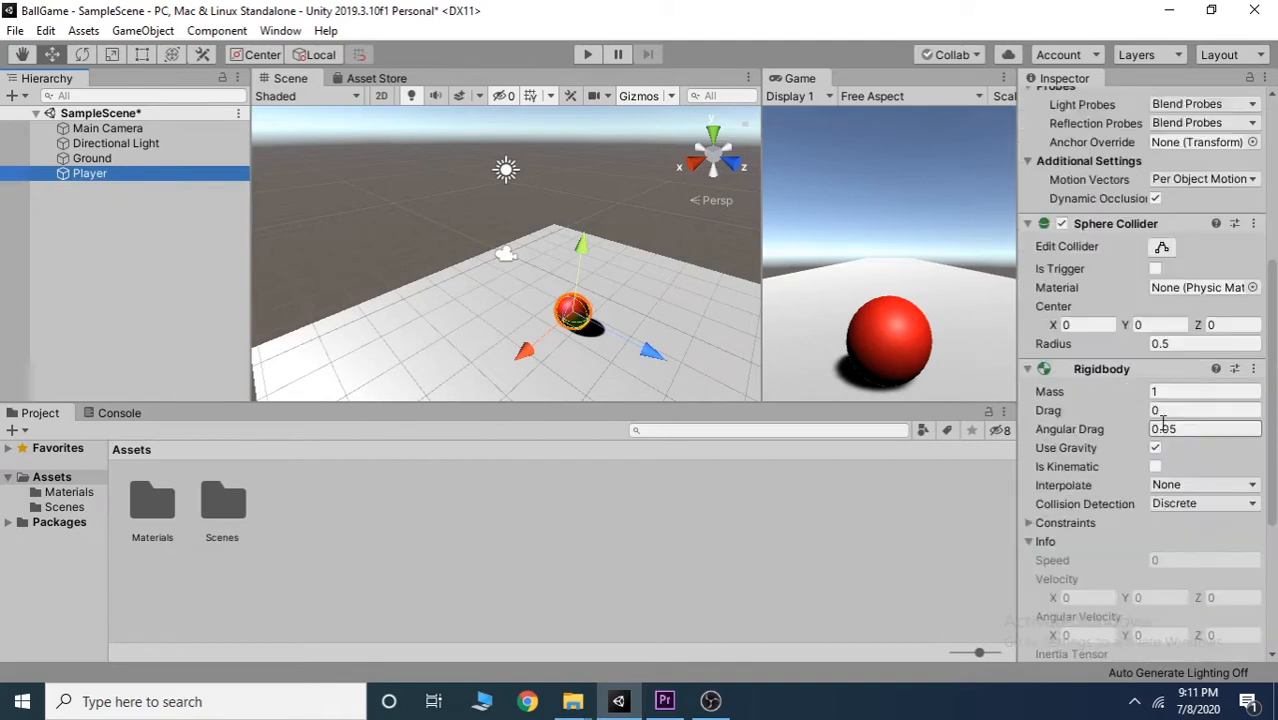
scroll(down, 3)
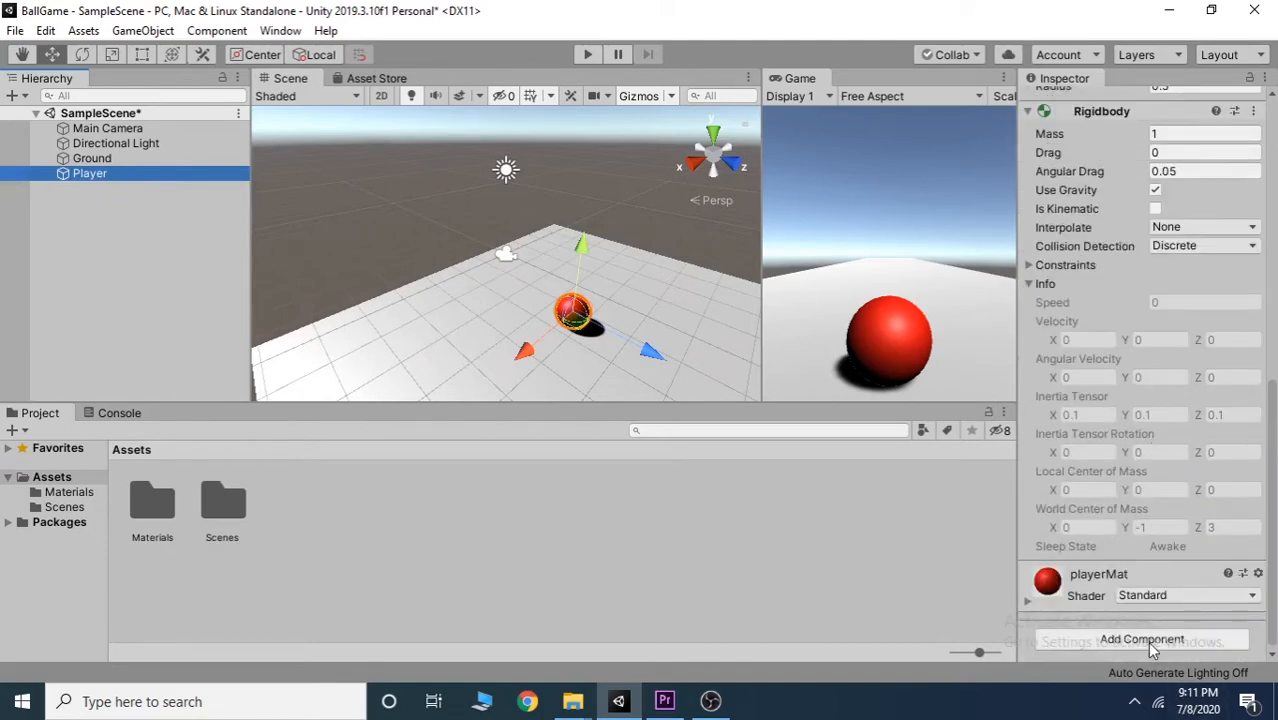
click(1138, 639)
text(P)
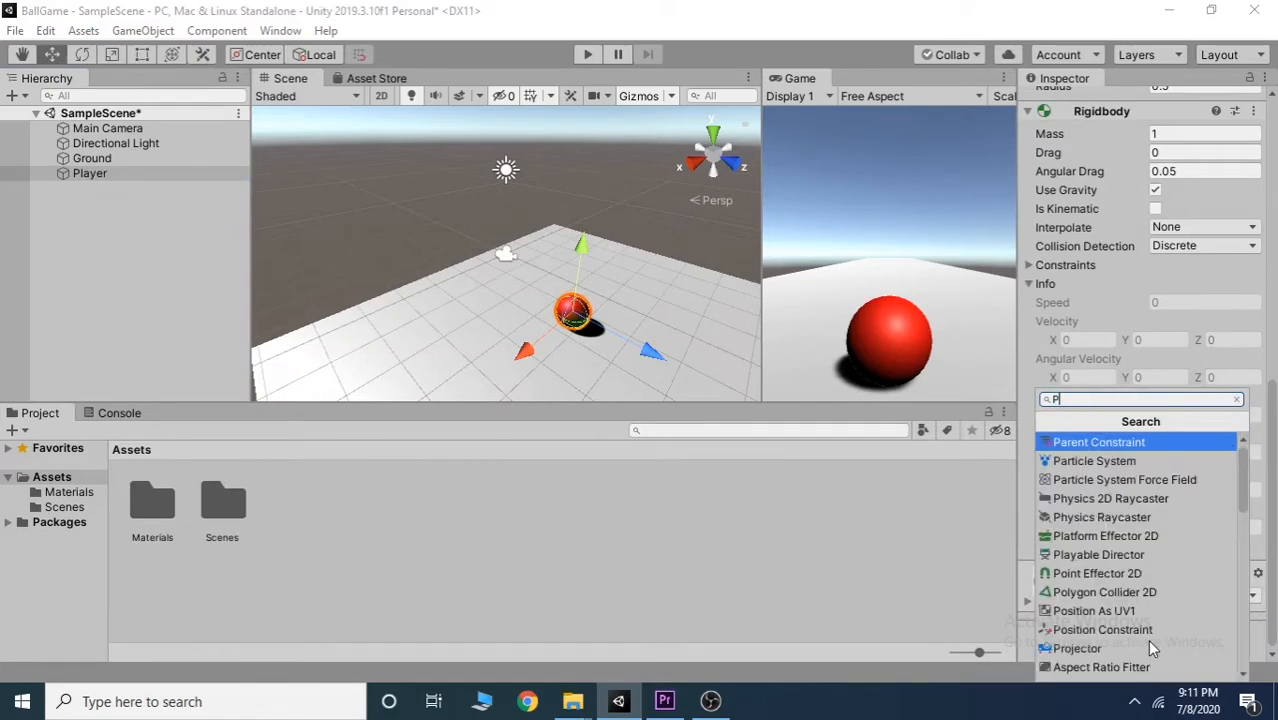
text(layerM)
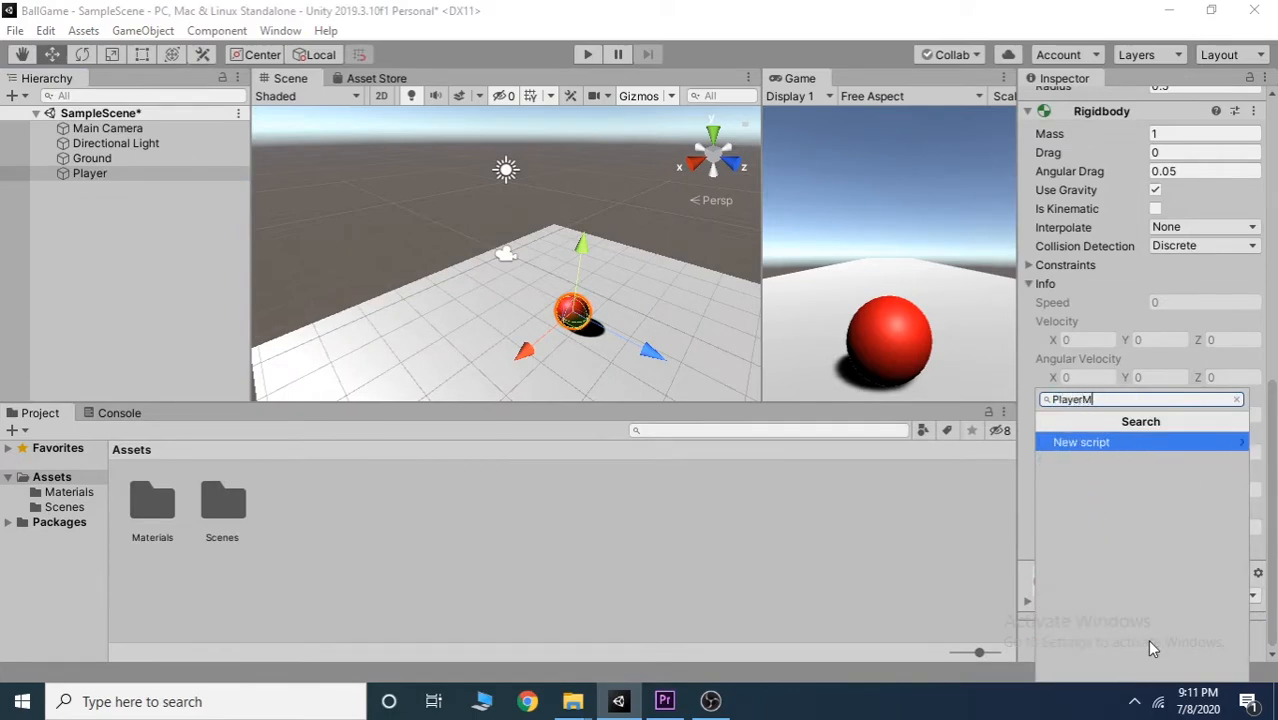
text(ovement)
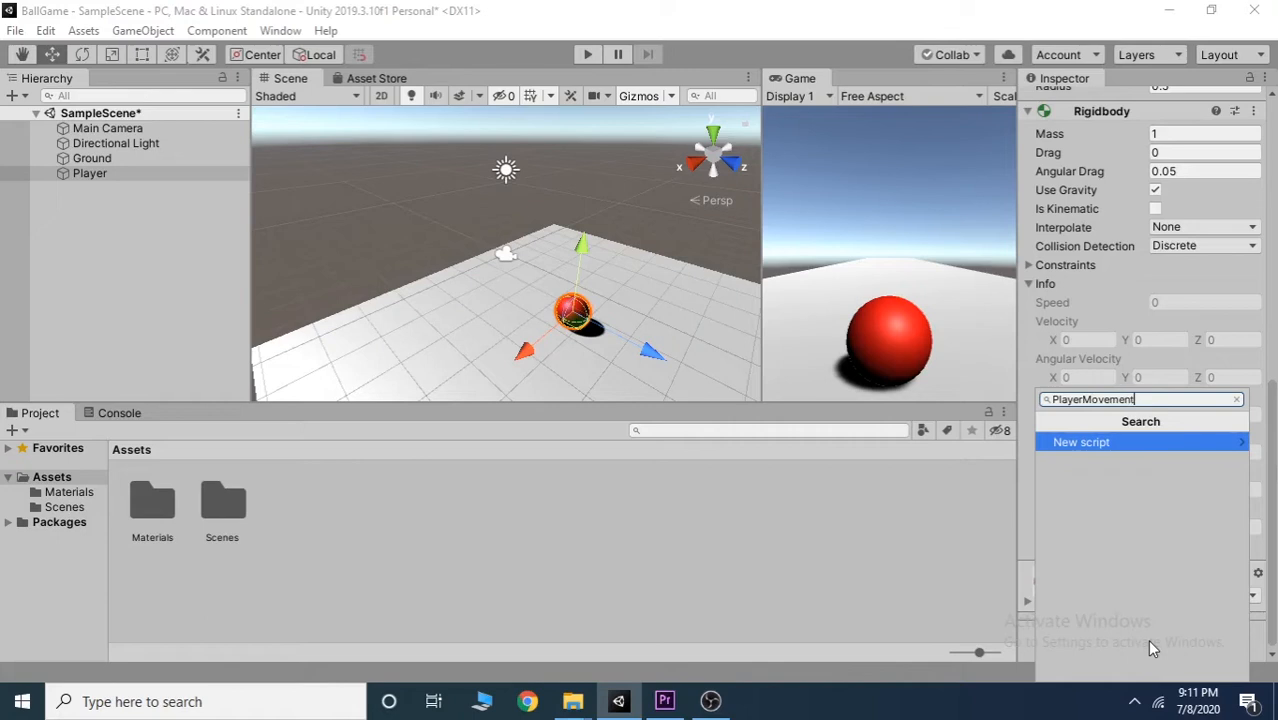
click(1080, 442)
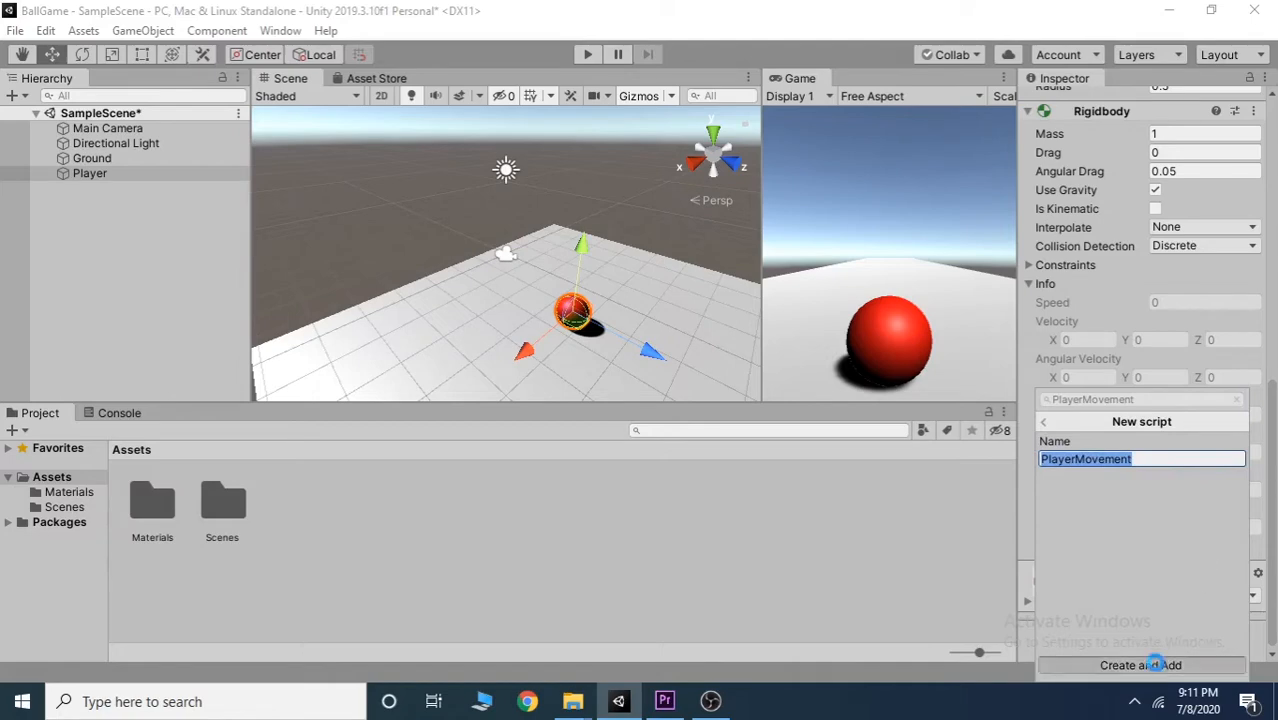
Step: Create and attach the PlayerMovement script, then preview its template code in Assets
click(1142, 666)
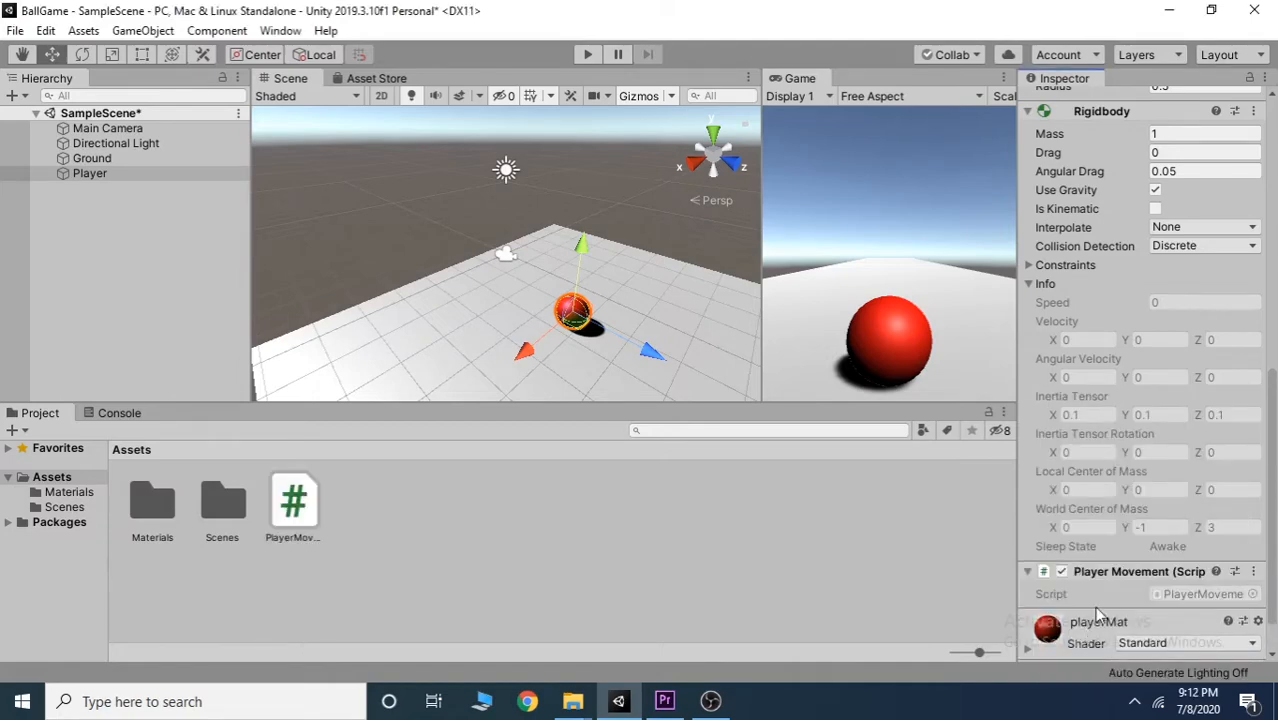
mouse_move(1189, 639)
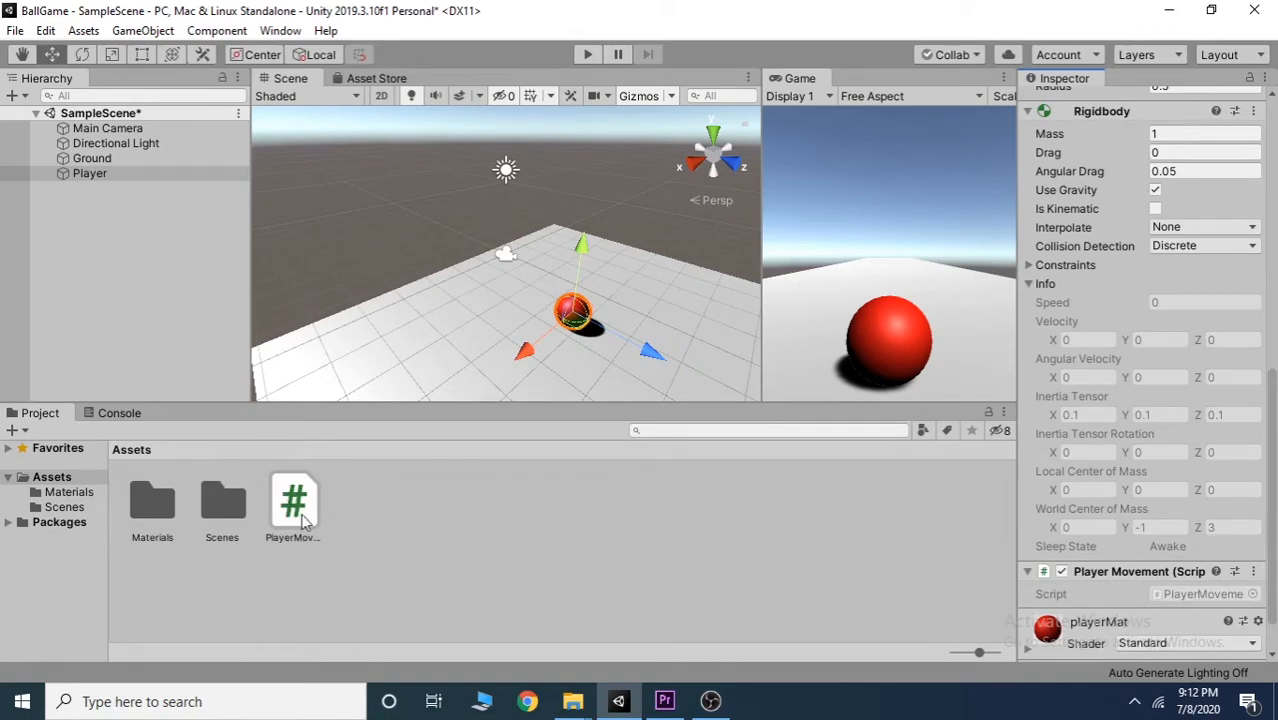
click(293, 500)
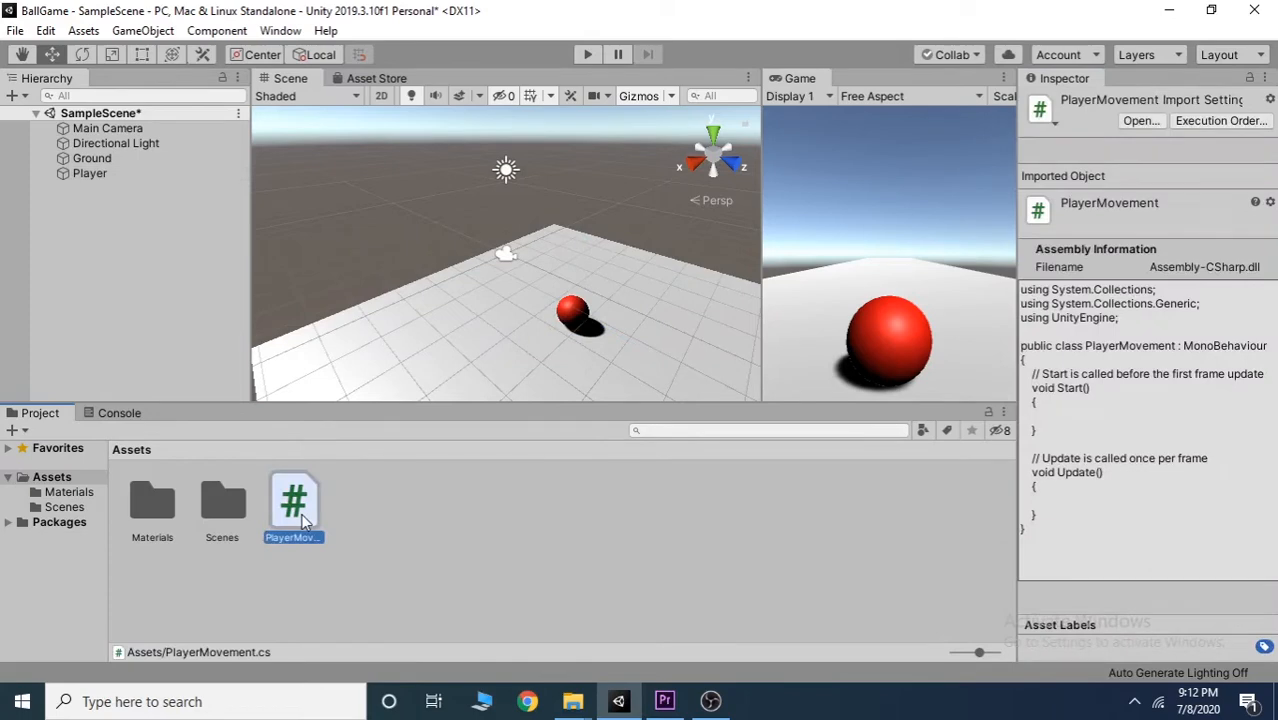
Step: Open the PlayerMovement script asset in Visual Studio
double_click(293, 500)
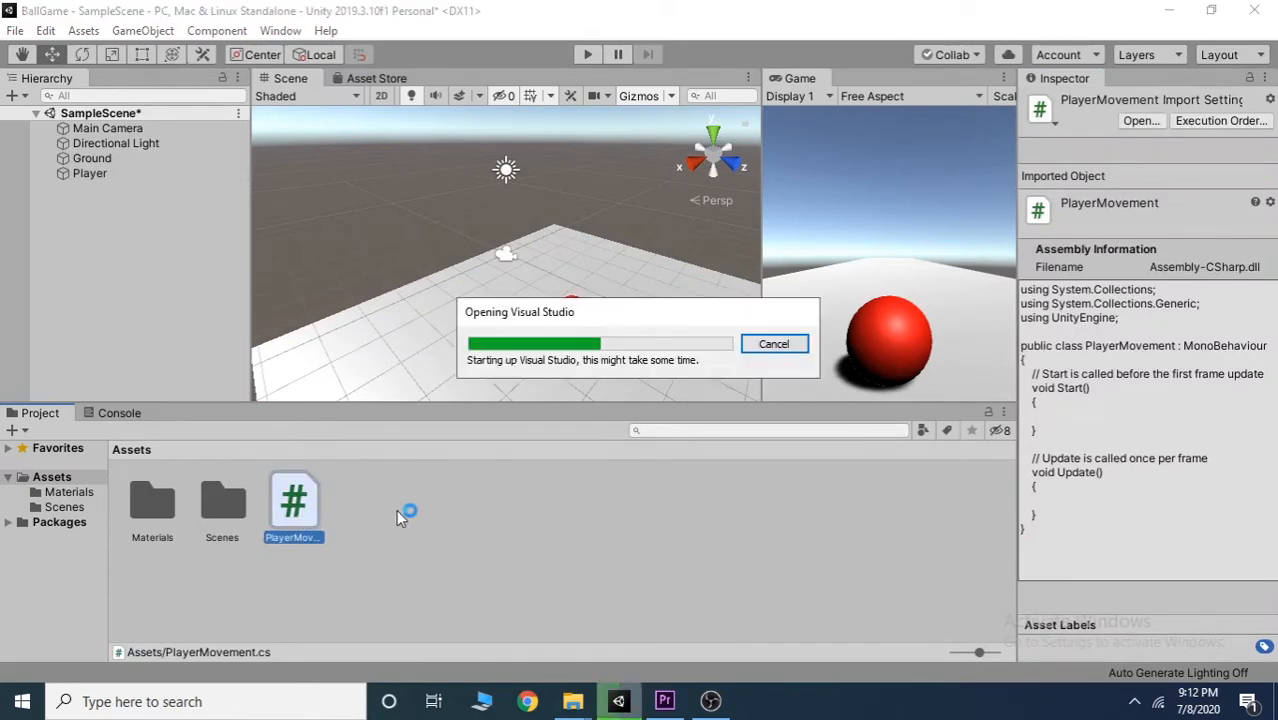
mouse_move(630, 525)
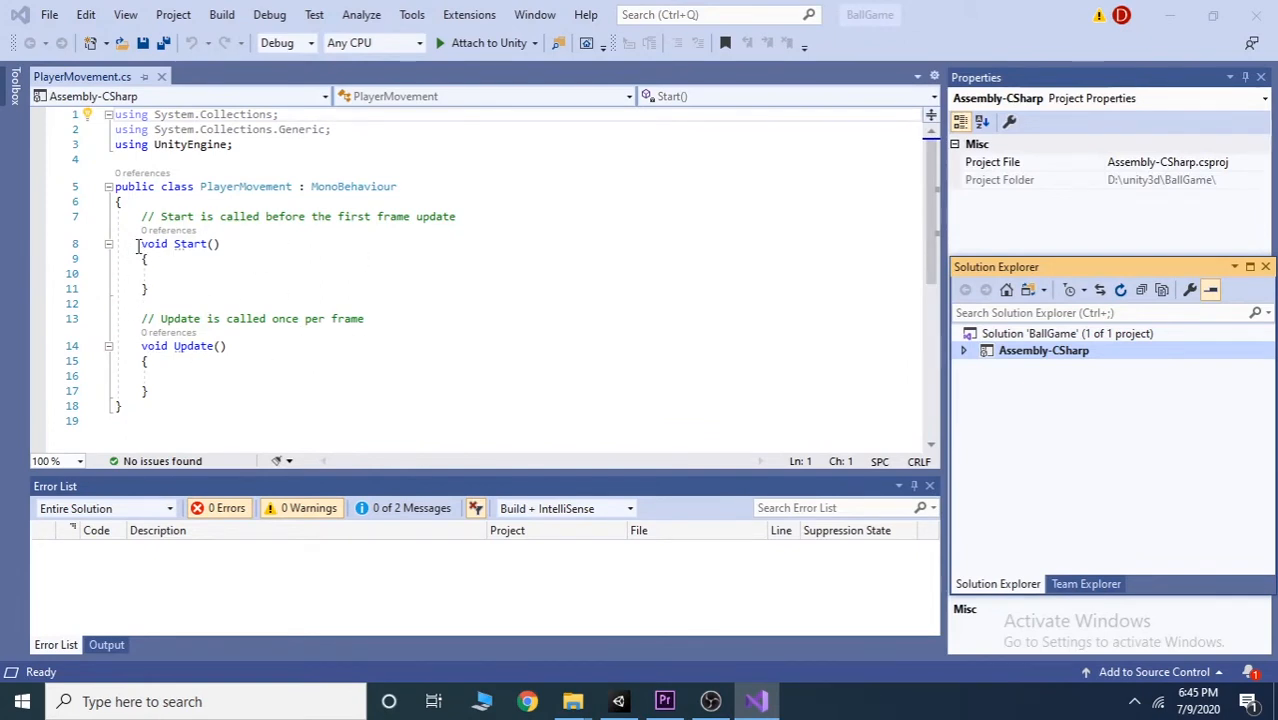
Step: Highlight the Start and Update methods and drop the two System.Collections using lines
drag(140, 243, 148, 289)
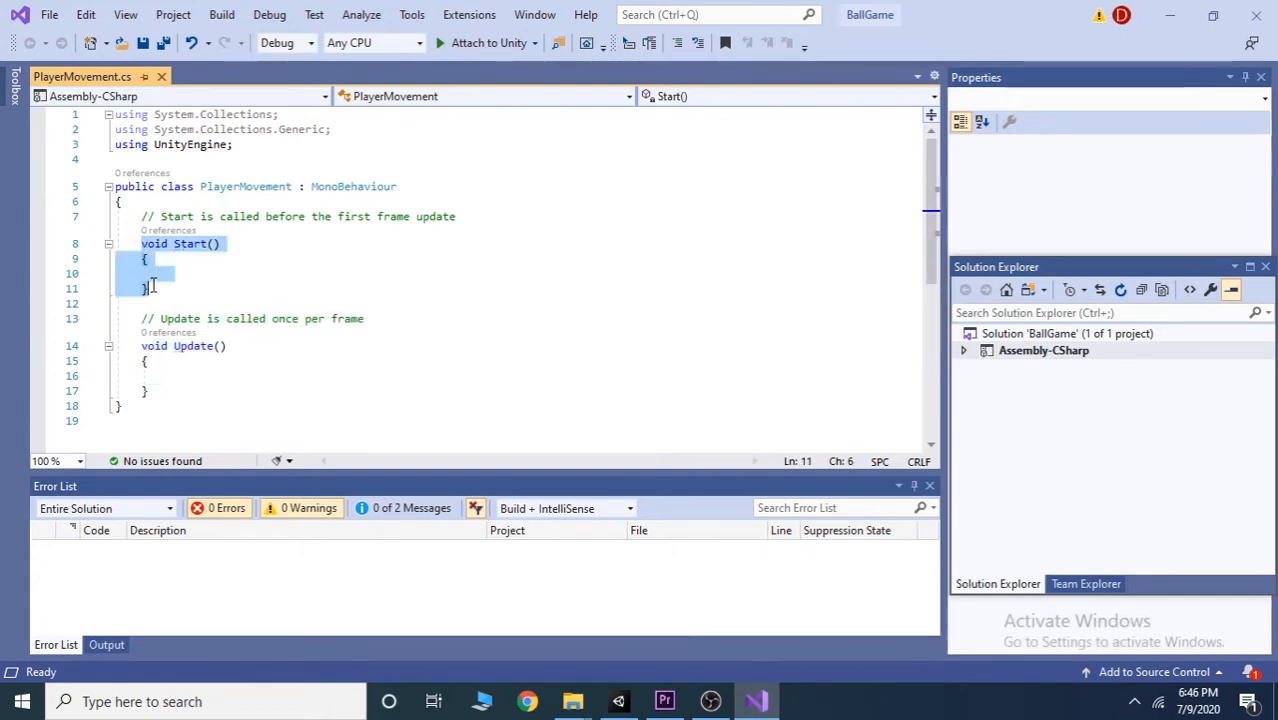
mouse_move(211, 289)
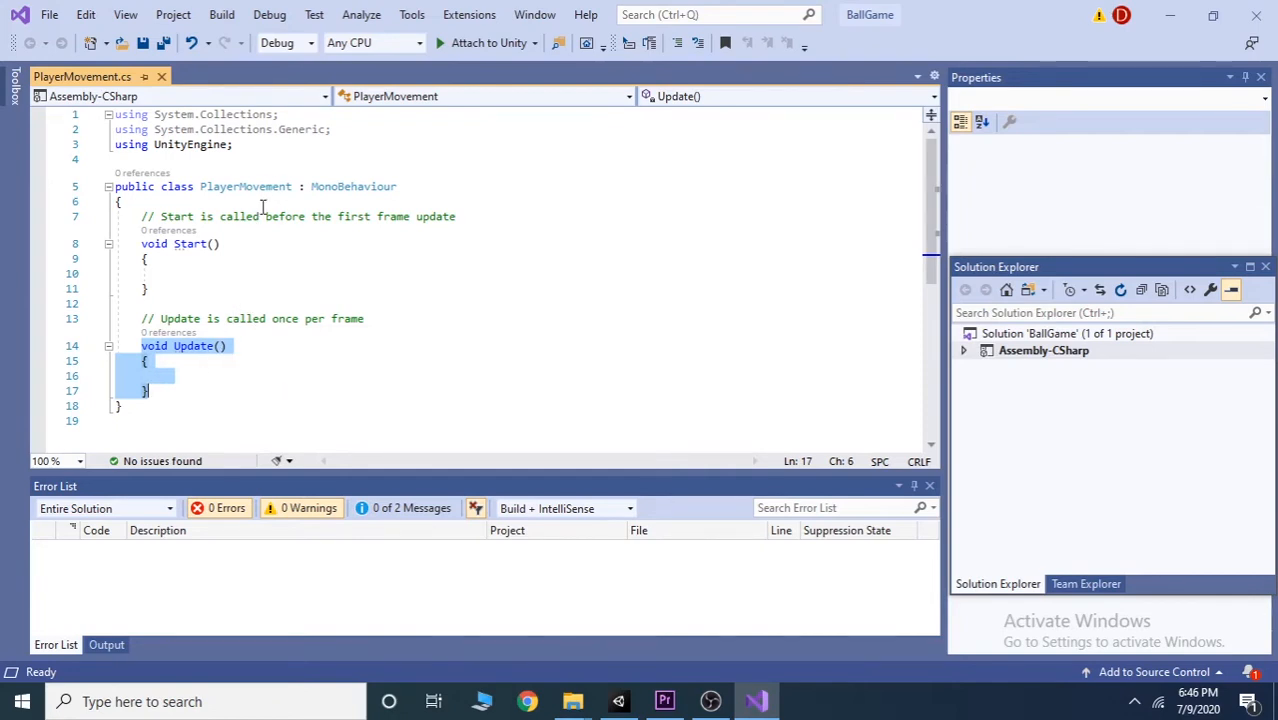
click(333, 129)
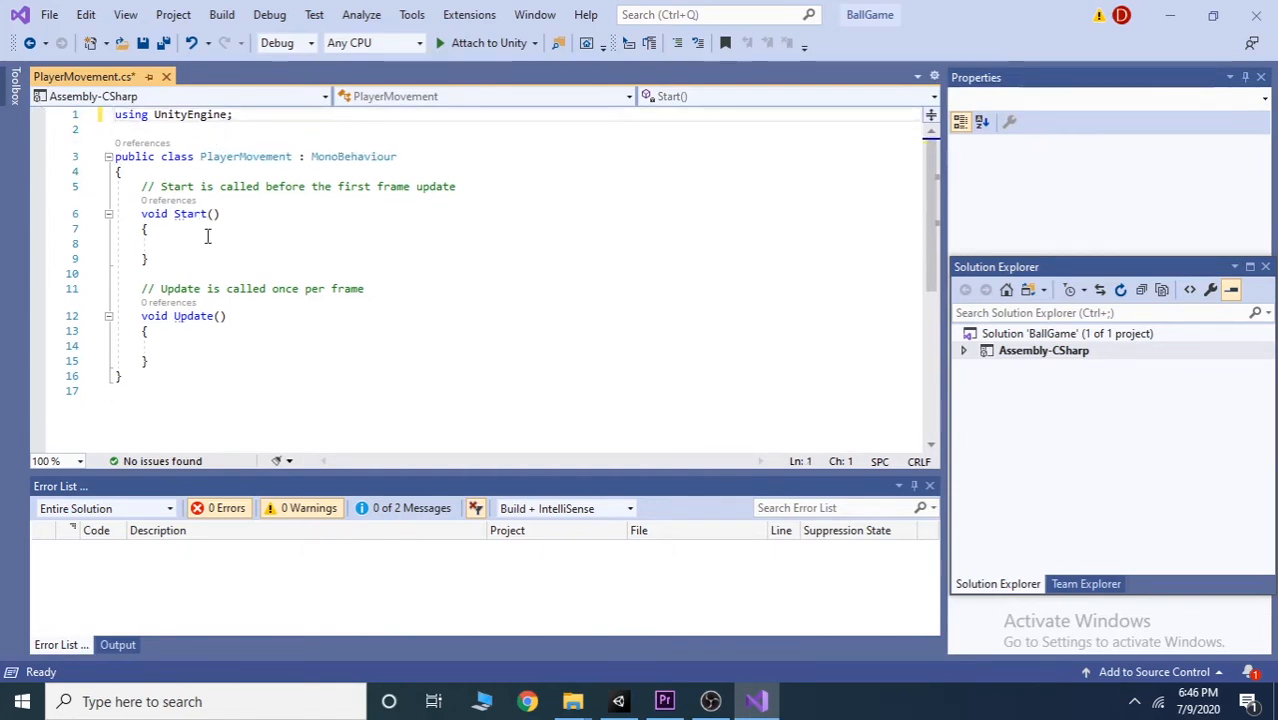
Step: Add 'public Rigidbody rb;' on a new line after the PlayerMovement class brace
click(120, 171)
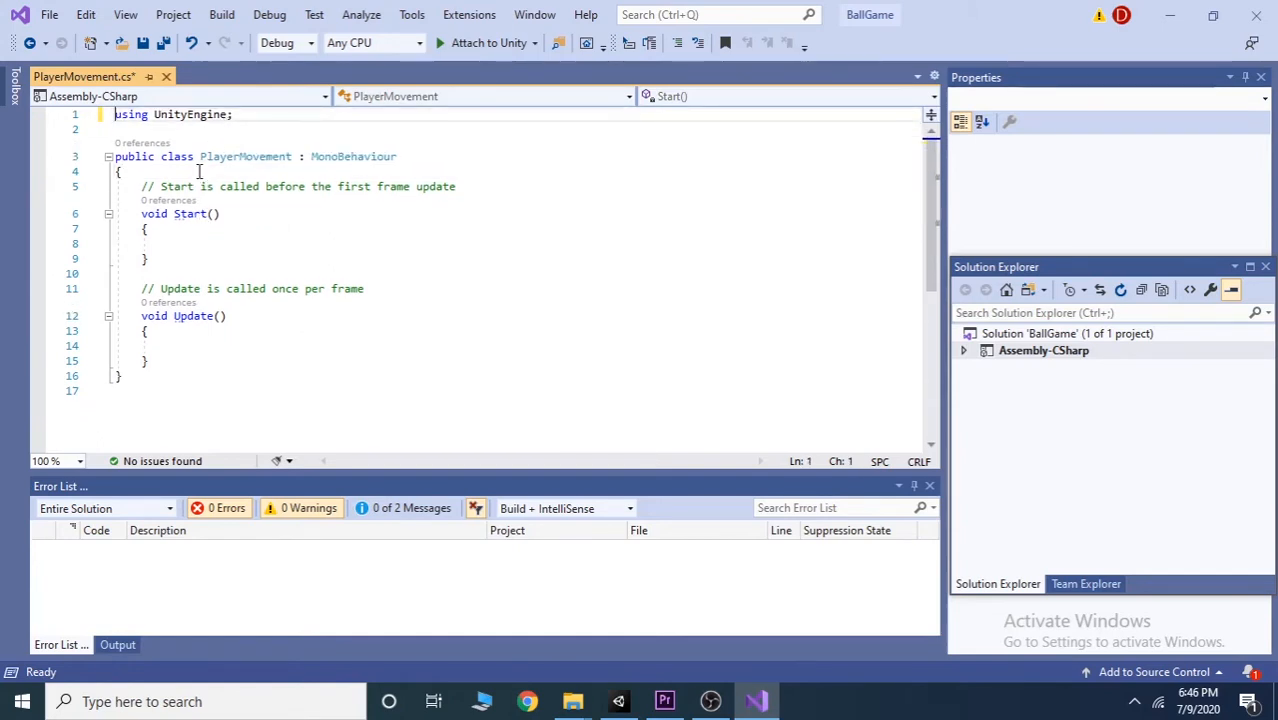
key(Enter)
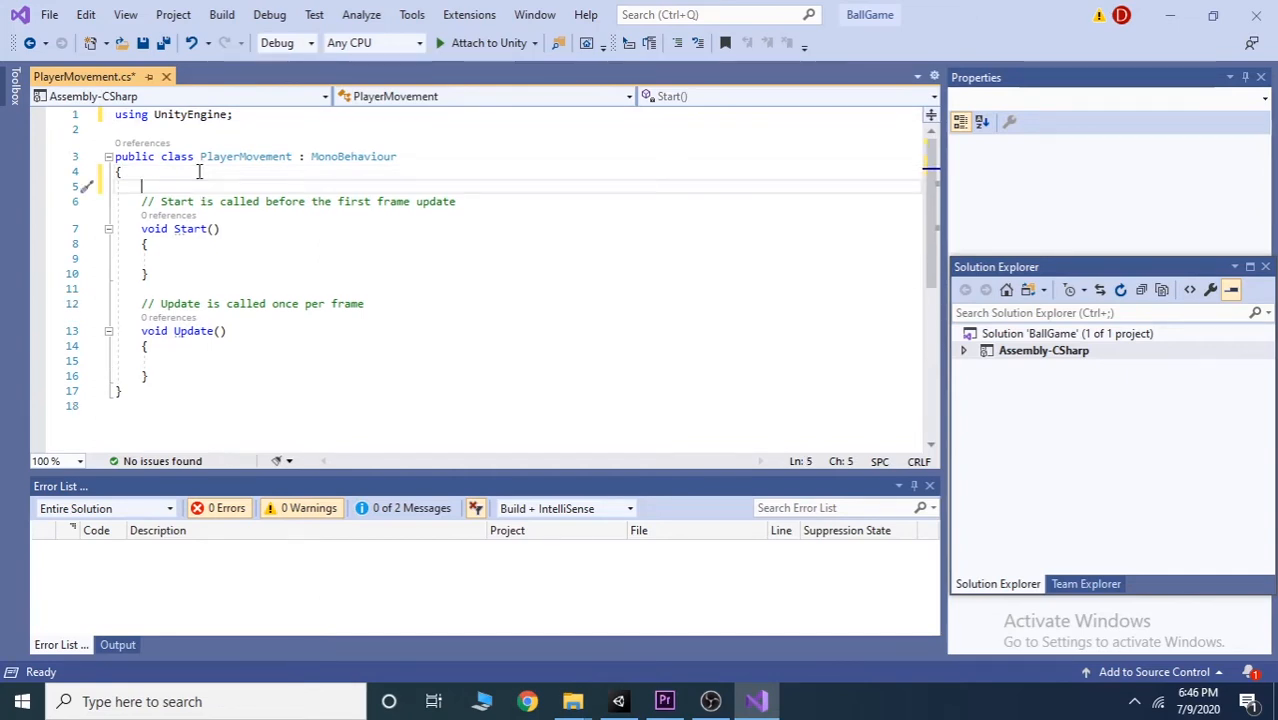
text(pu)
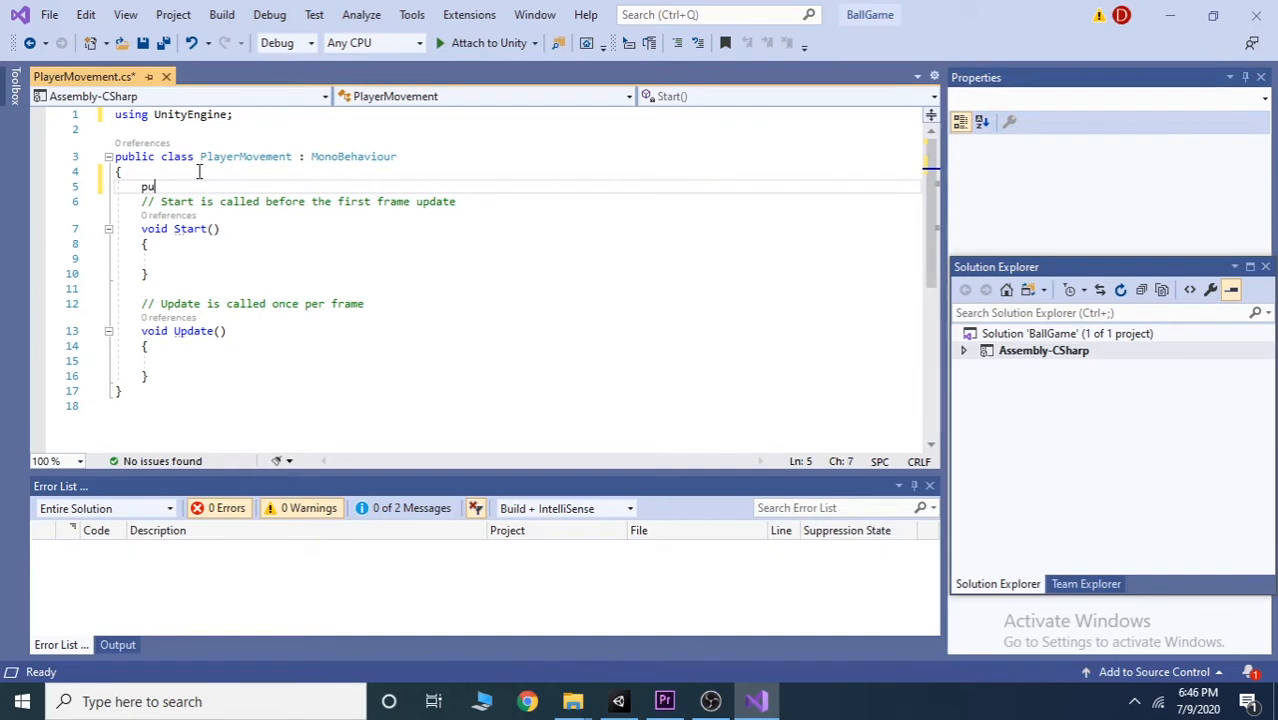
text(blic)
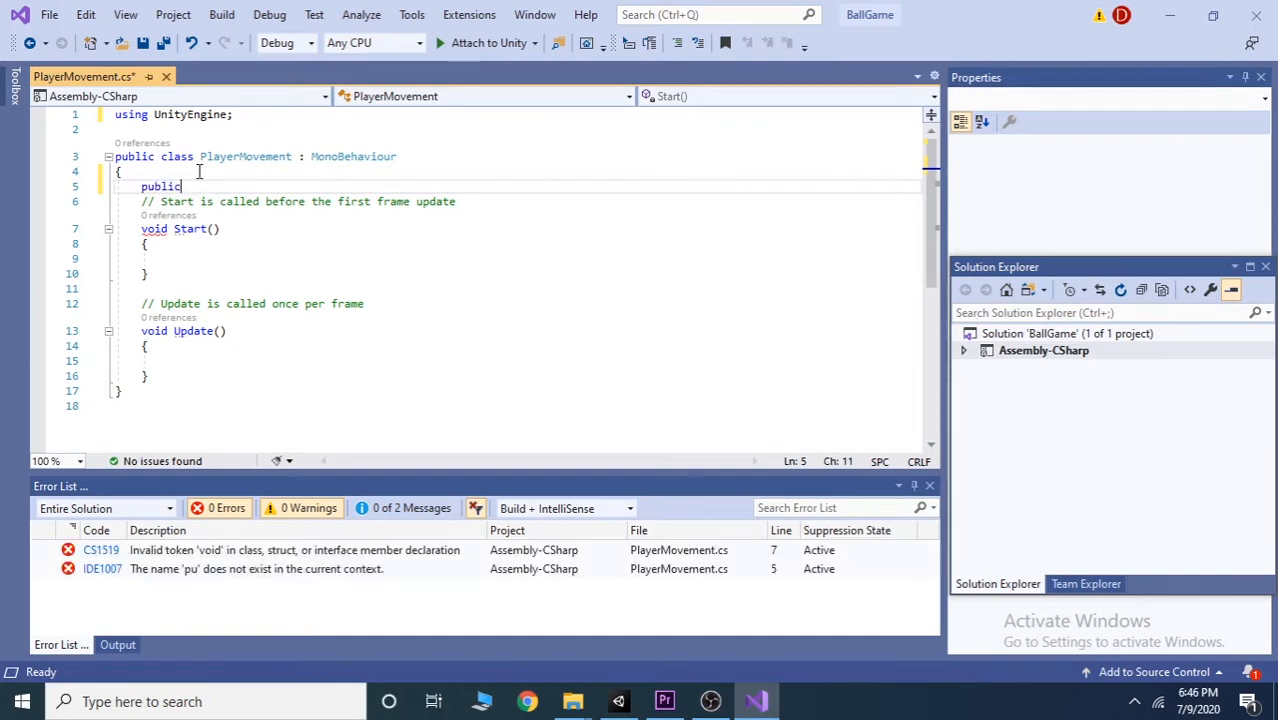
text(" R")
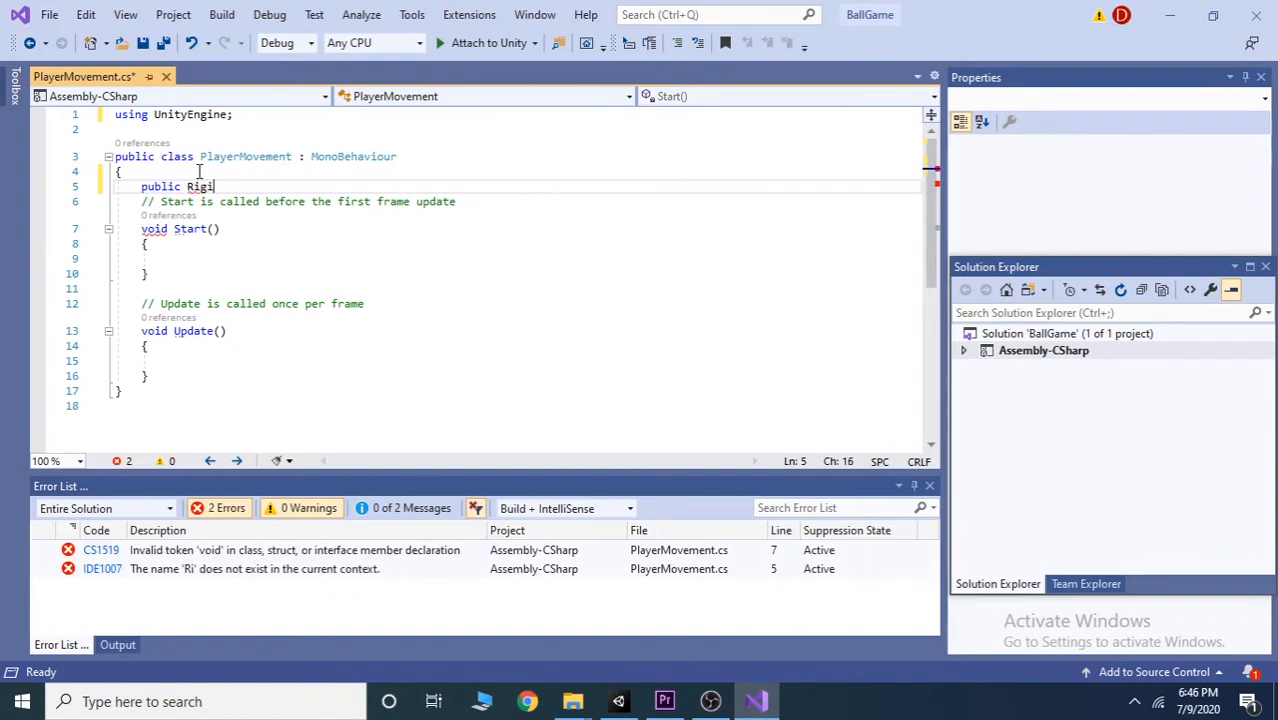
text(body)
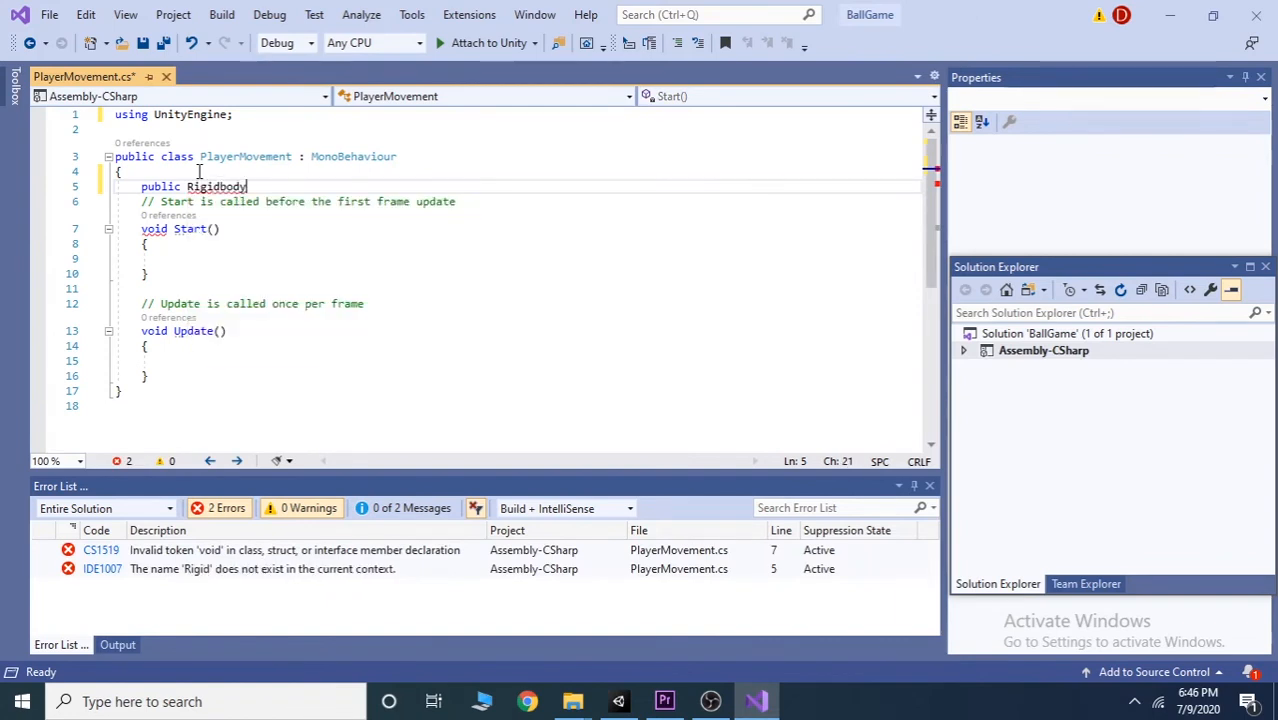
text(rb)
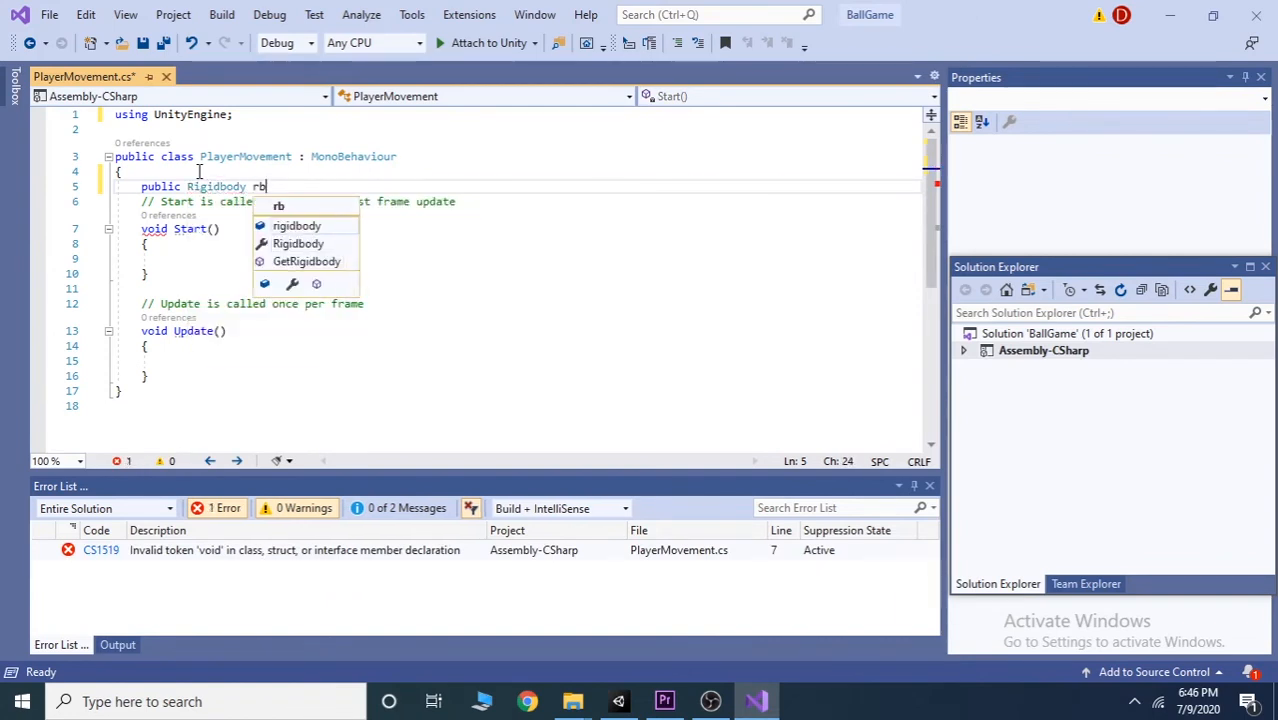
text(;)
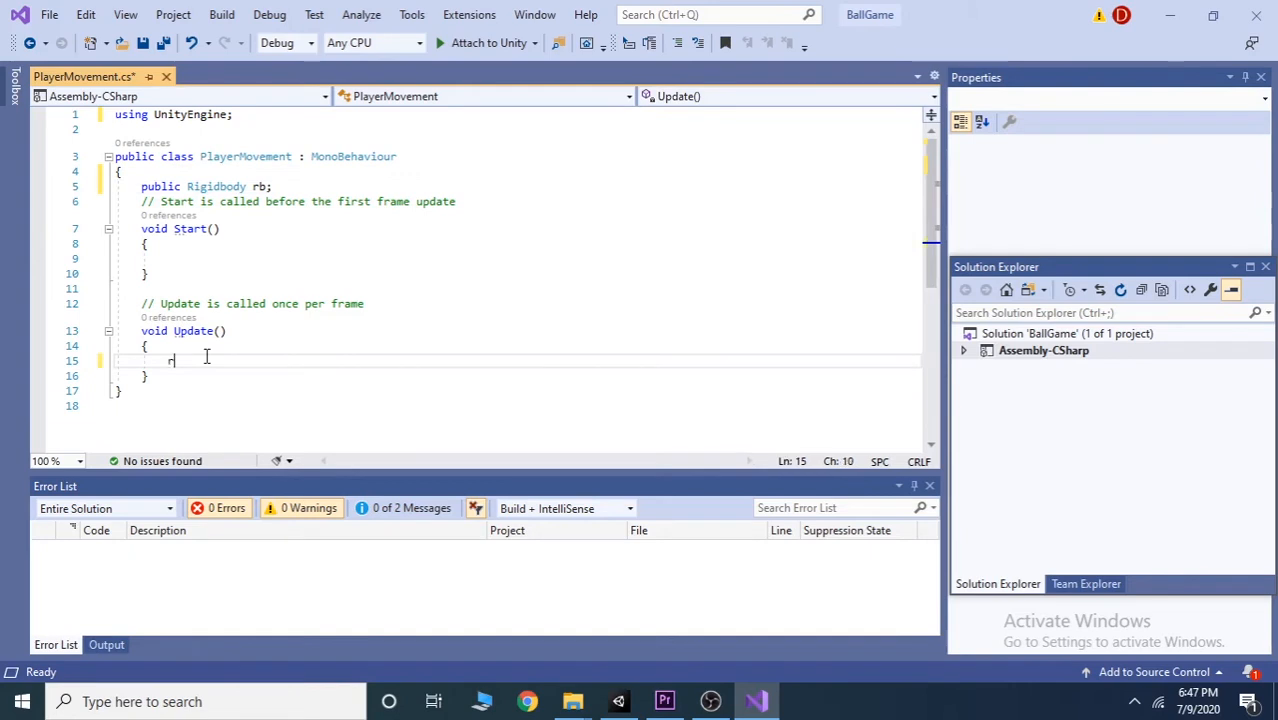
Step: Write rb.AddForce(0, 0, 2000 * Time.deltaTime); in the method and rename it FixedUpdate
text(rb.Ad)
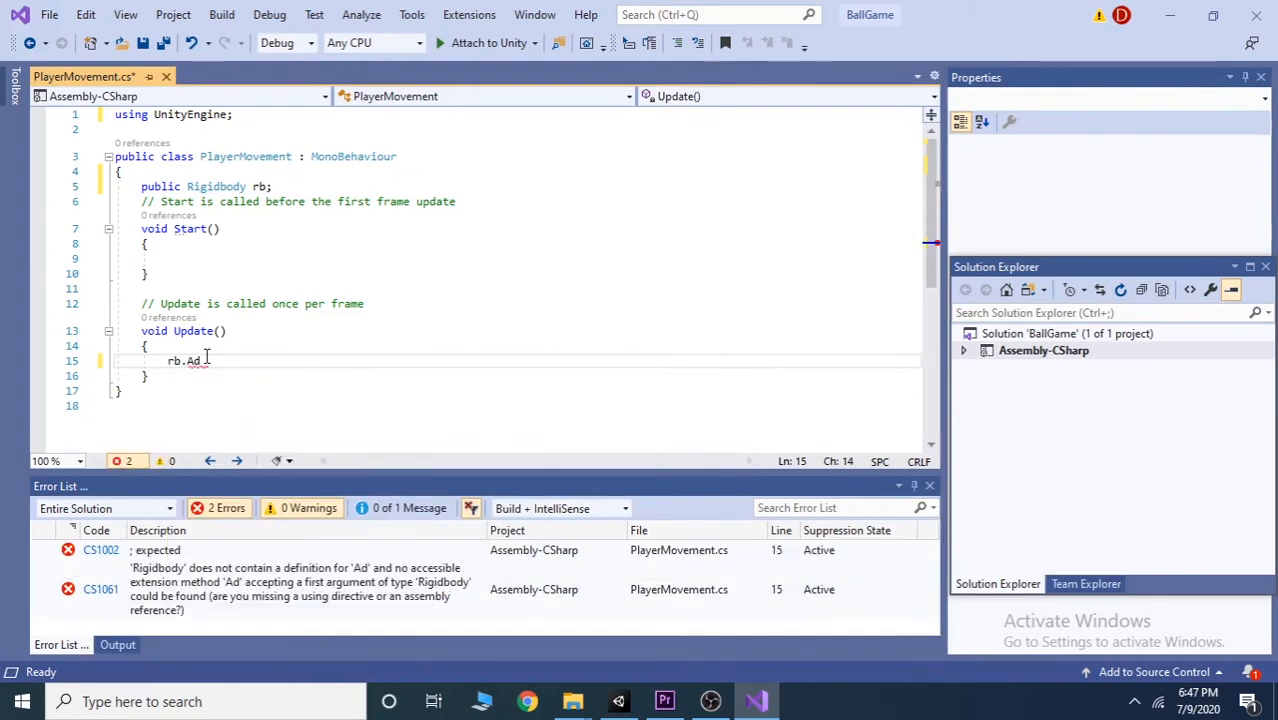
text(dForce())
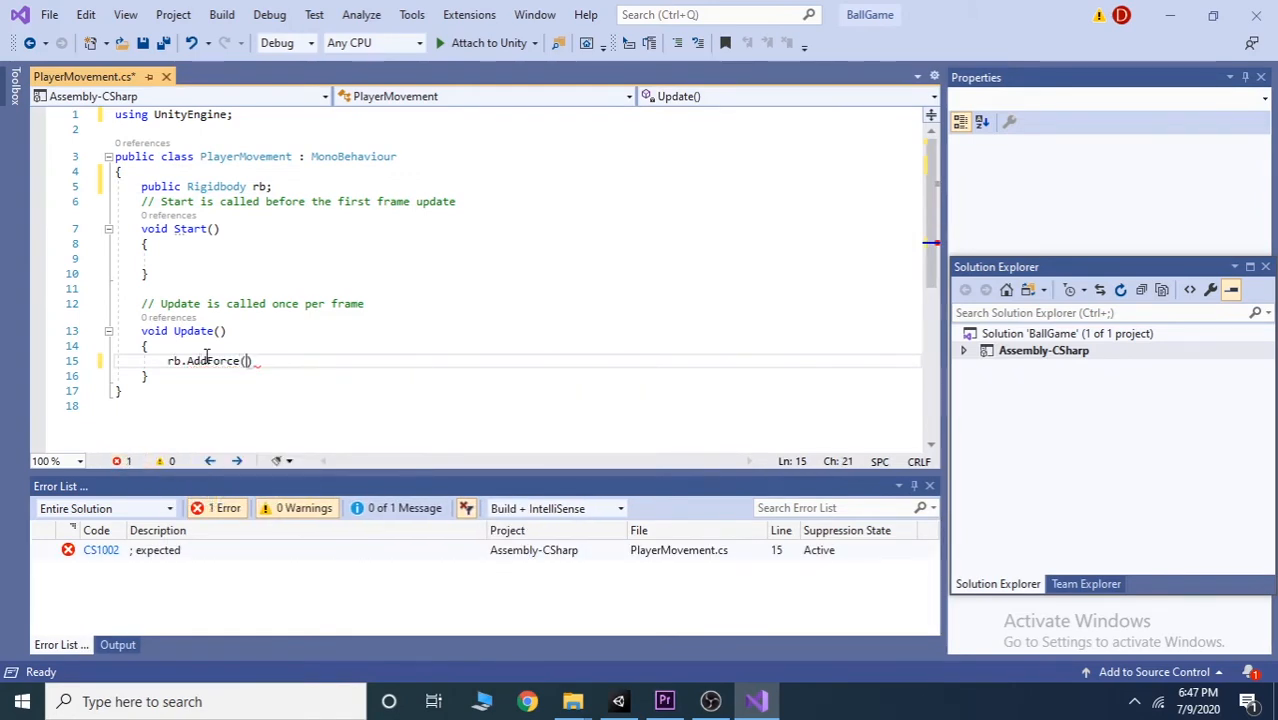
text(0,0,200)
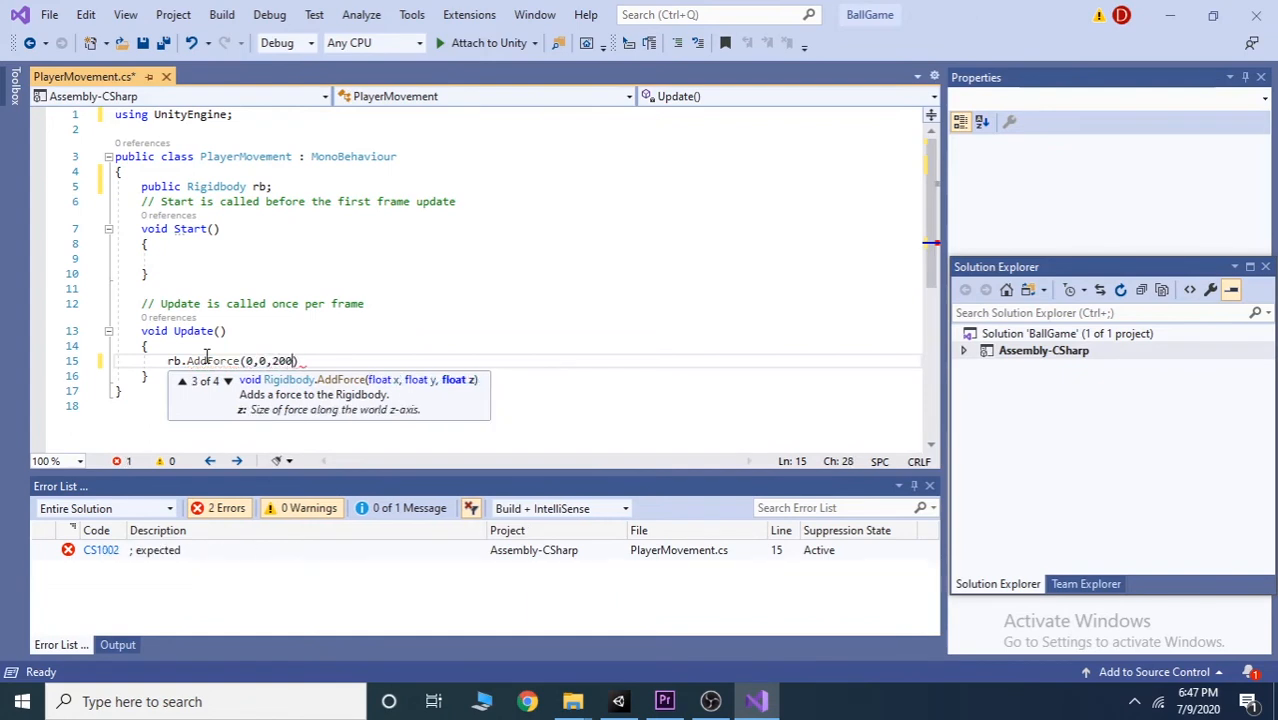
text(0*Time.deltaTime)
click(185, 330)
text(Fixed)
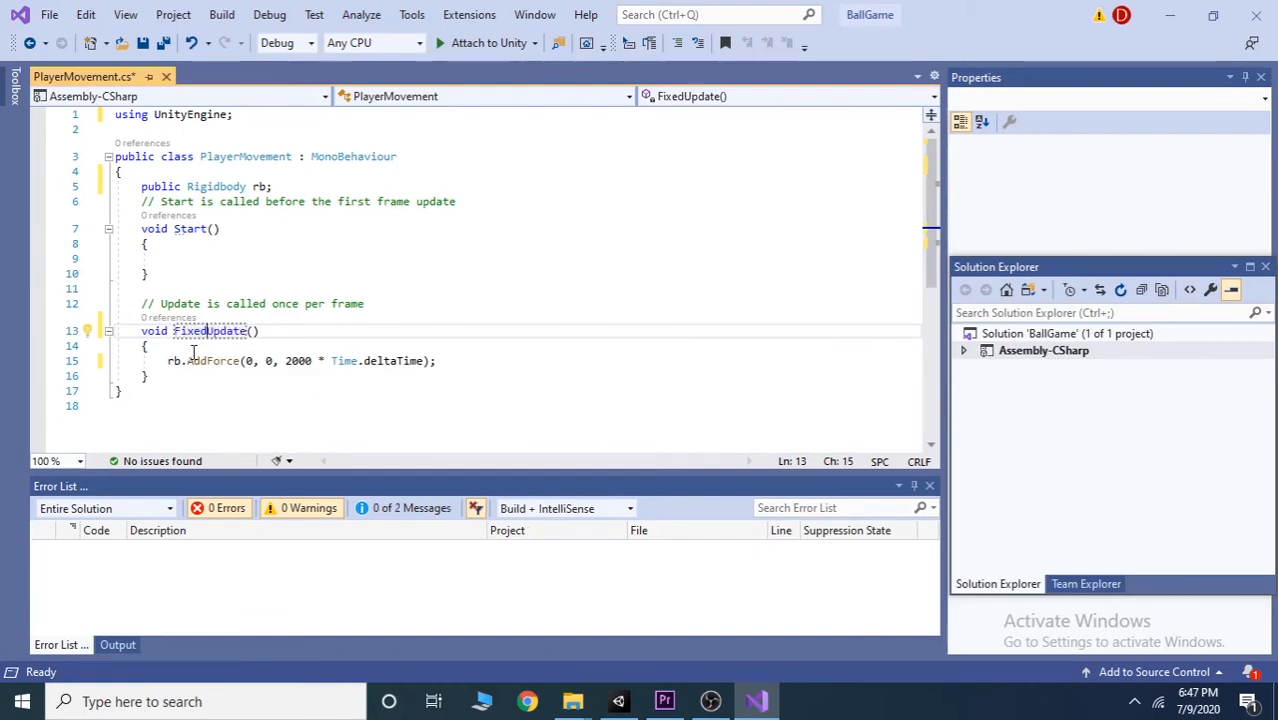
Step: Save PlayerMovement.cs with Ctrl+S and minimize Visual Studio to return to Unity
double_click(204, 331)
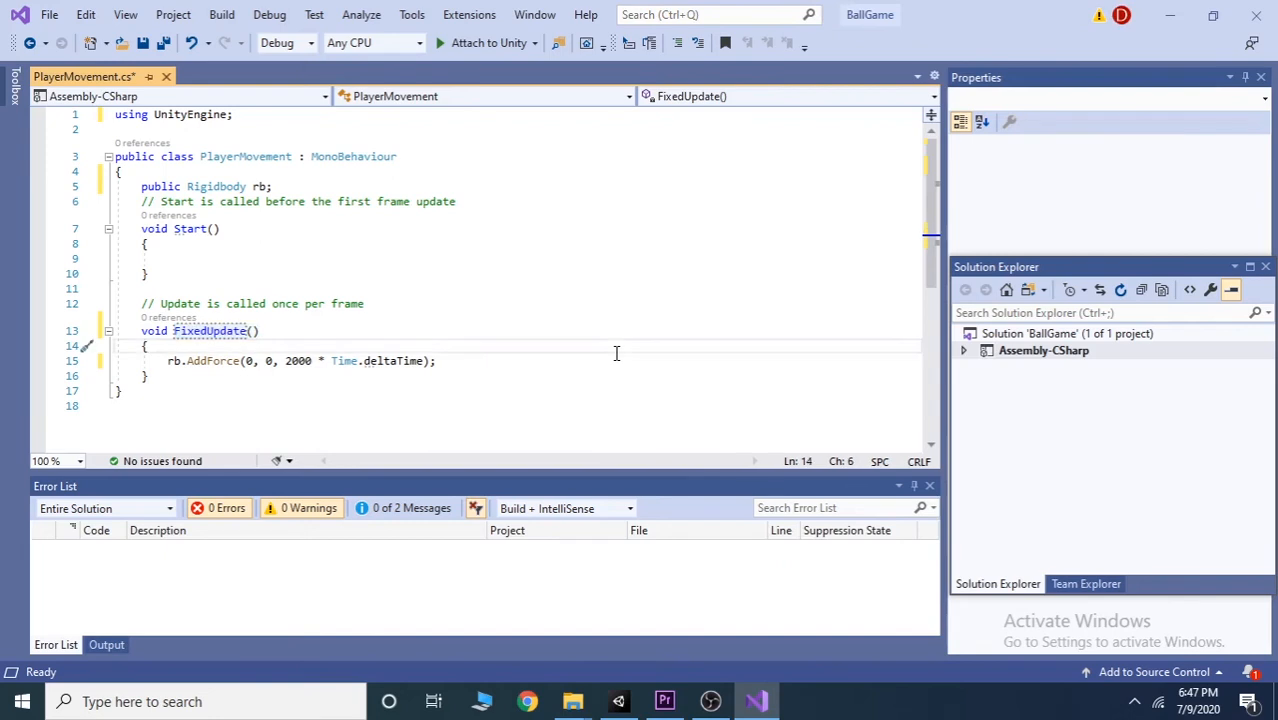
key(Ctrl+S)
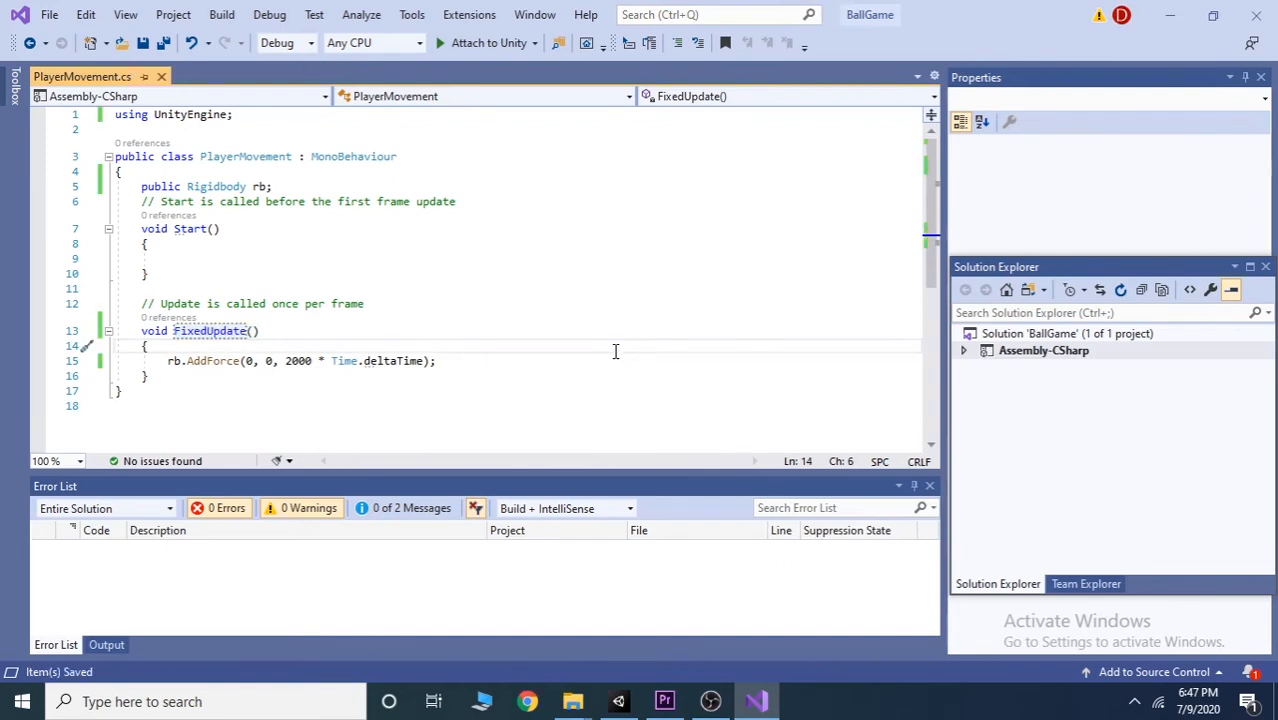
mouse_move(1167, 17)
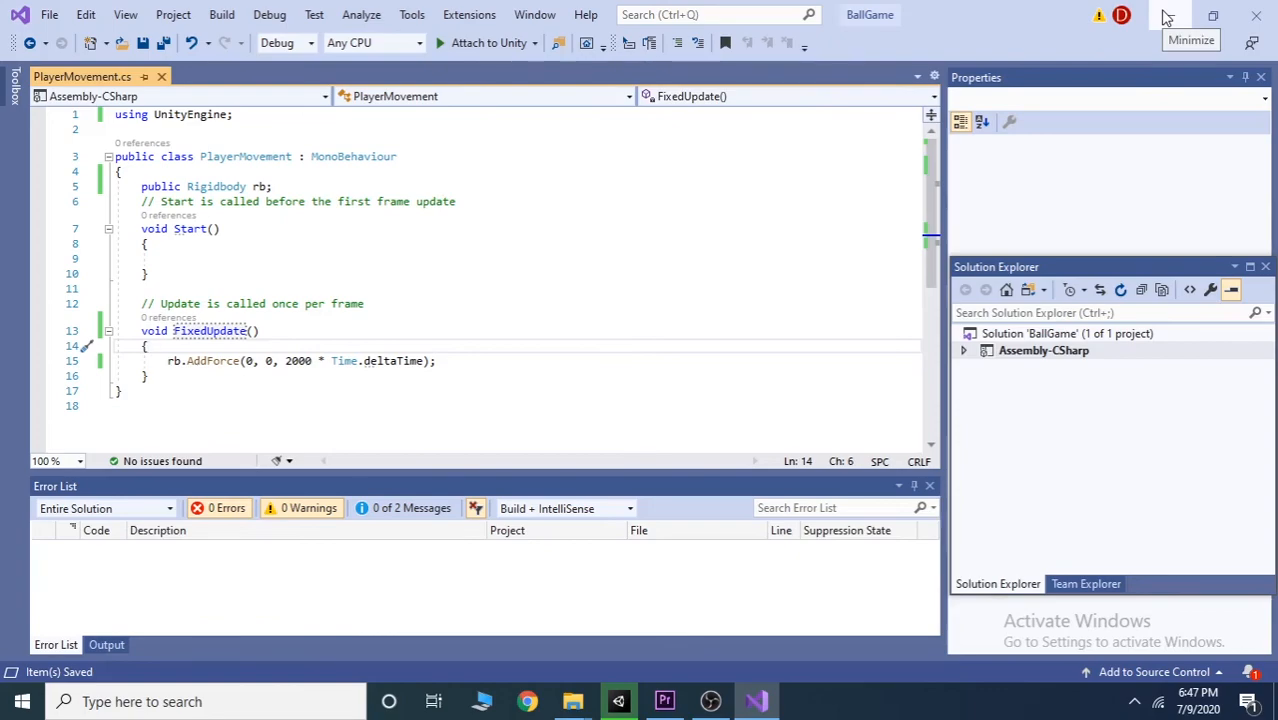
click(617, 701)
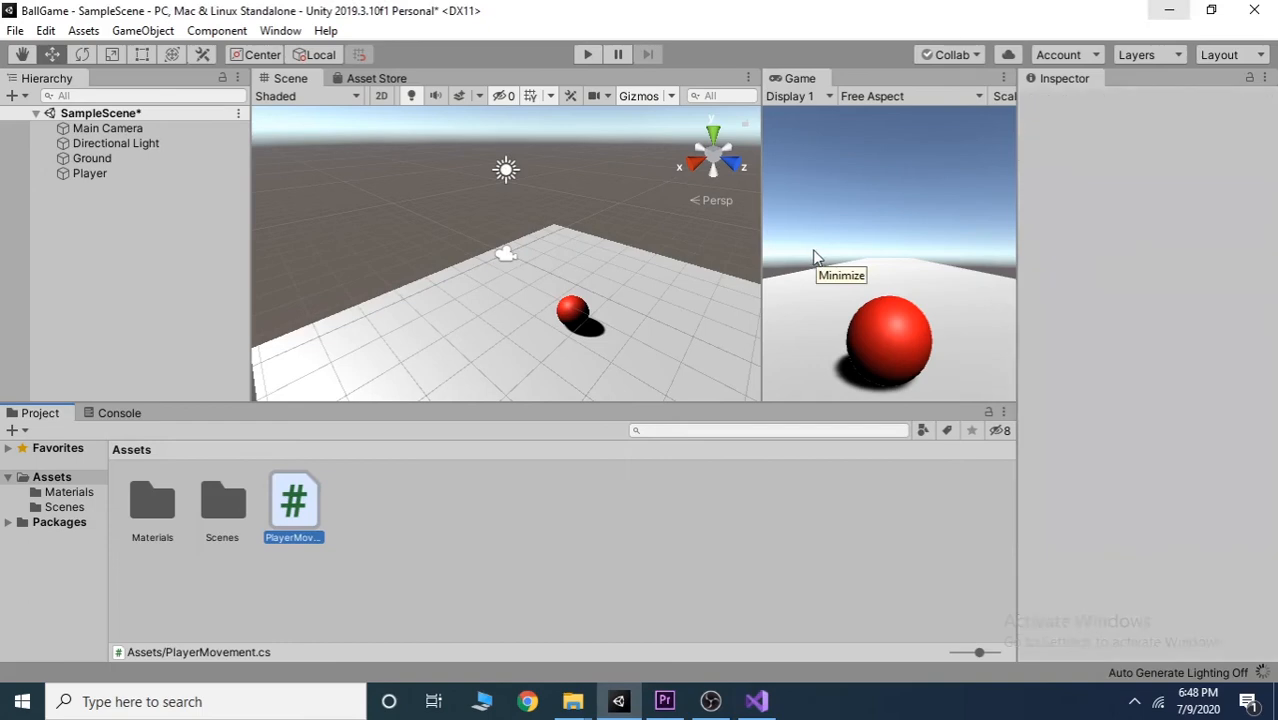
Step: Select Player and pick the empty Rb field on its Player Movement component
click(293, 500)
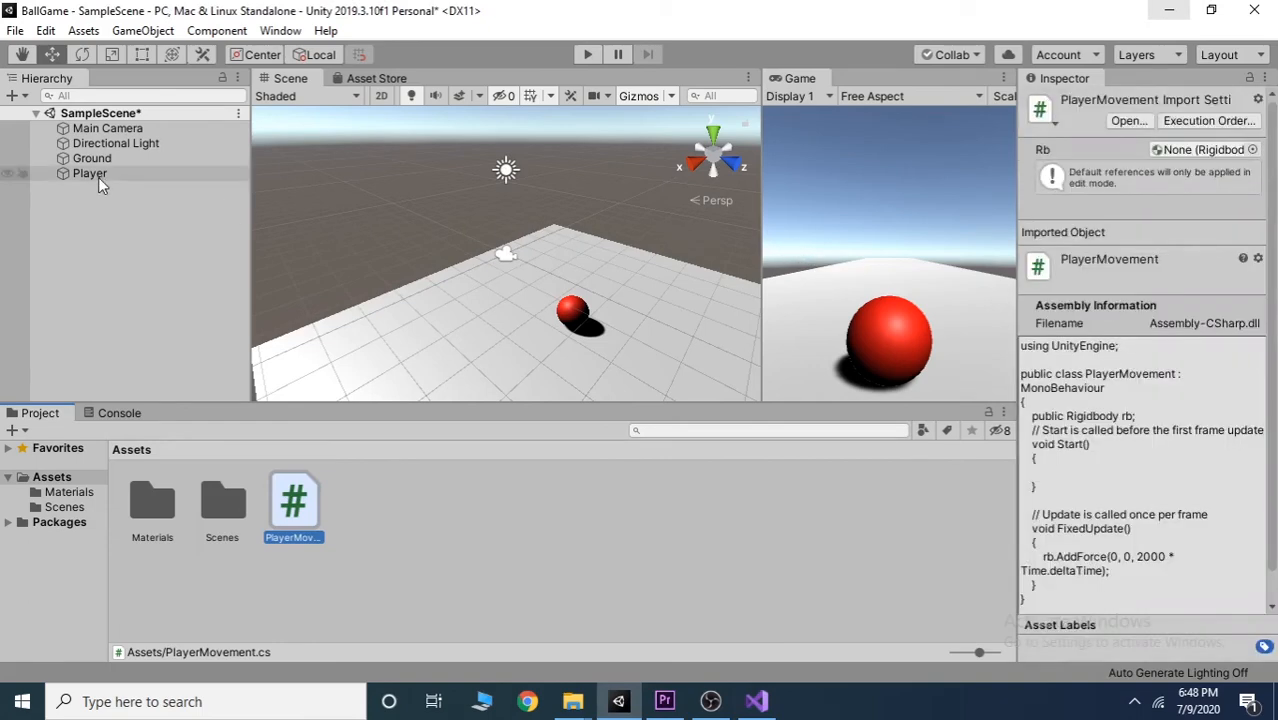
click(90, 173)
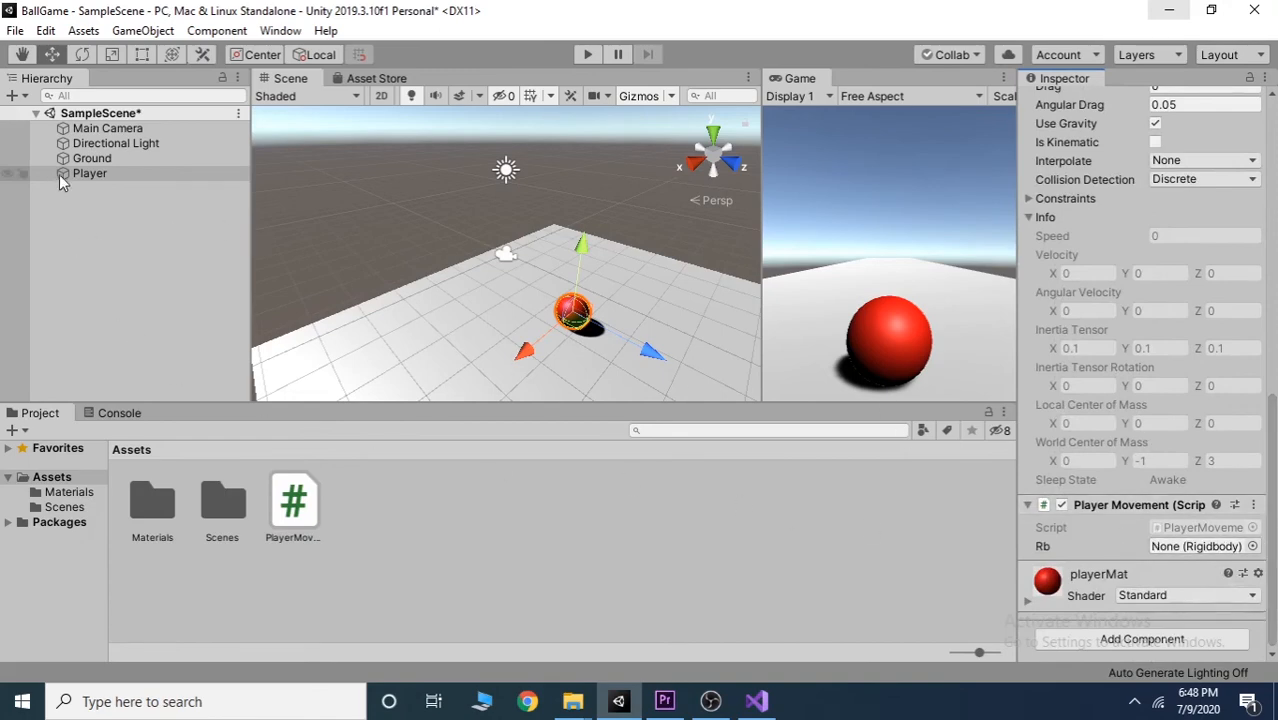
click(1200, 546)
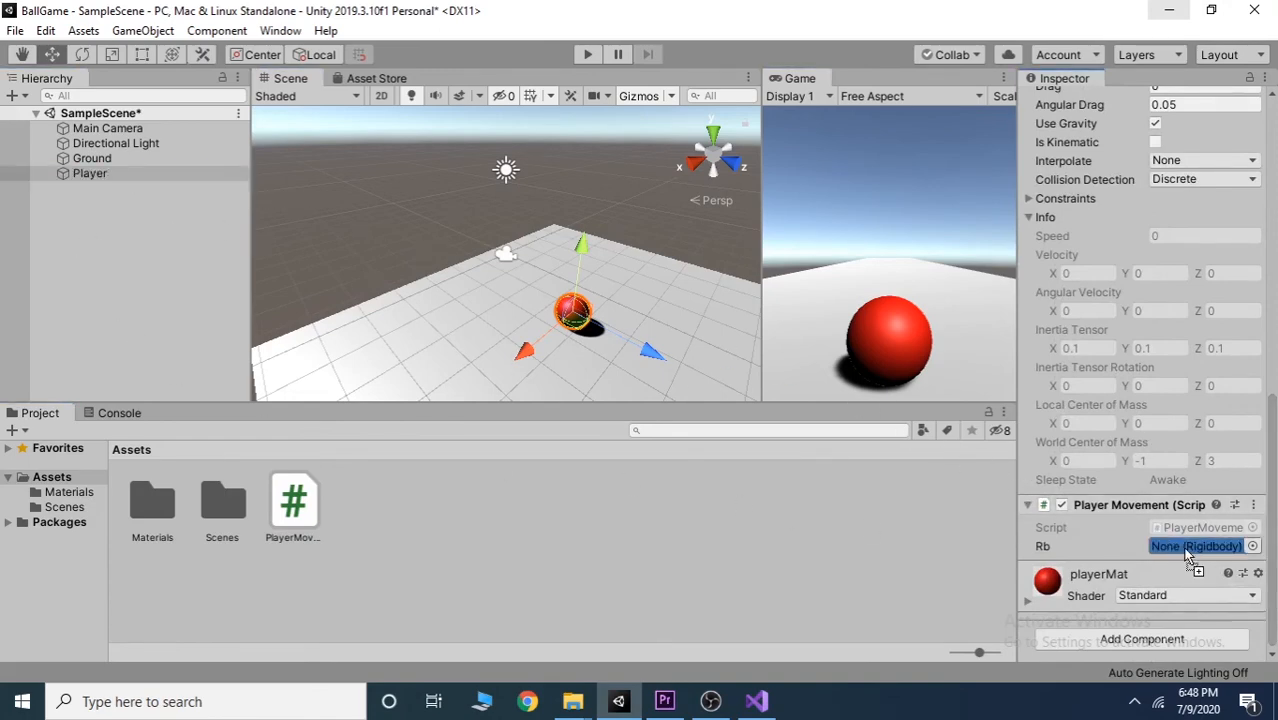